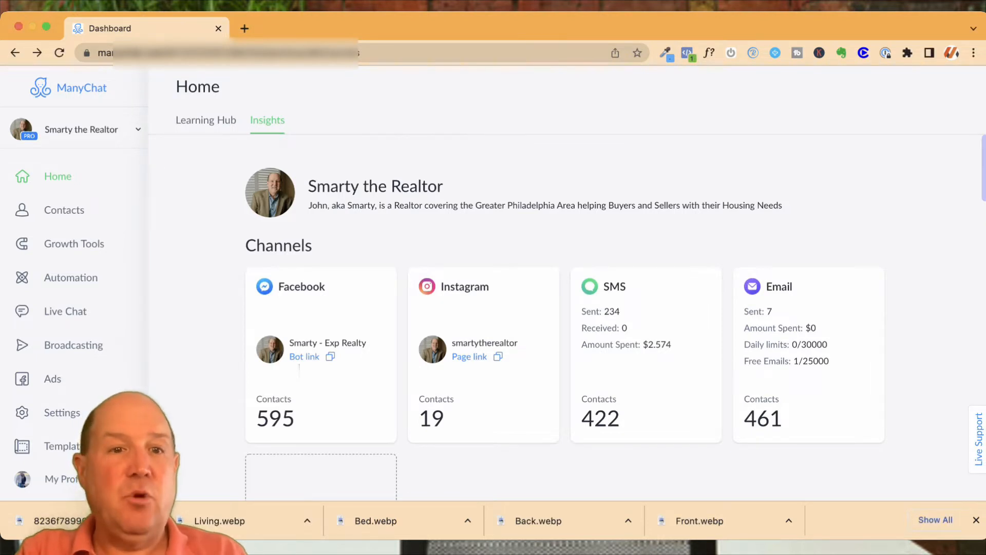
Step: Switch between the Home overviews, then scroll to + Add Channel to show WhatsApp and Telegram
{"action": "left_click", "coordinate": [205, 120]}
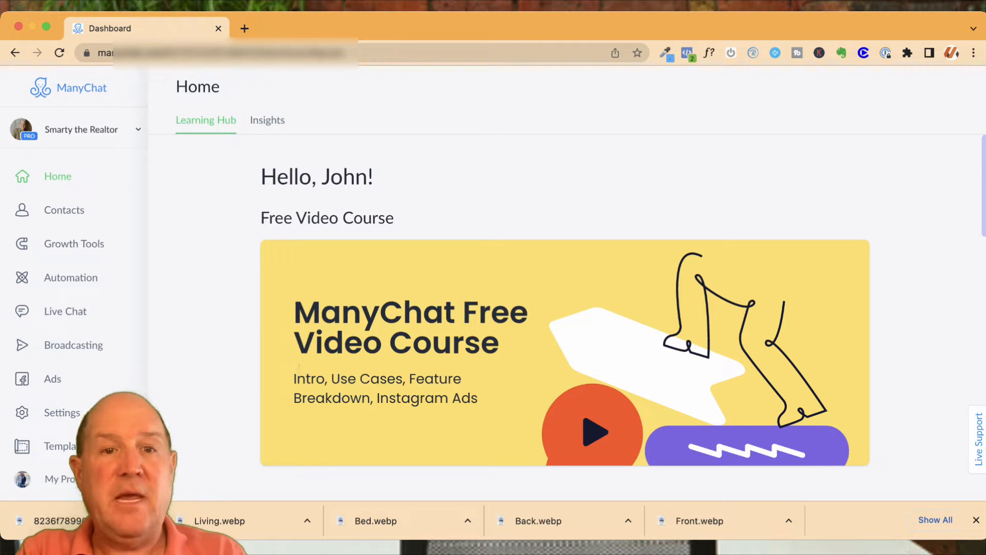
{"action": "left_click", "coordinate": [267, 120]}
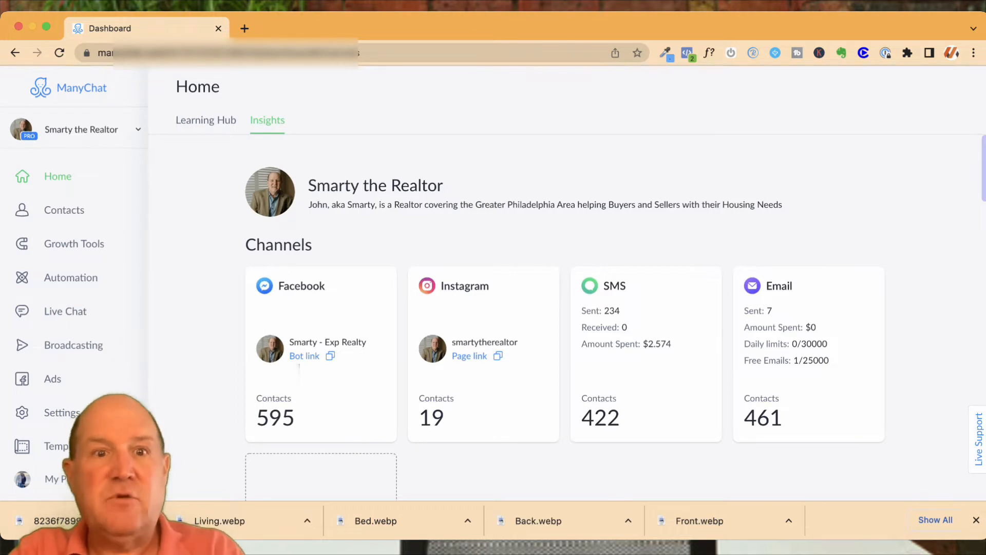
{"action": "scroll", "scroll_direction": "down", "scroll_amount": 3}
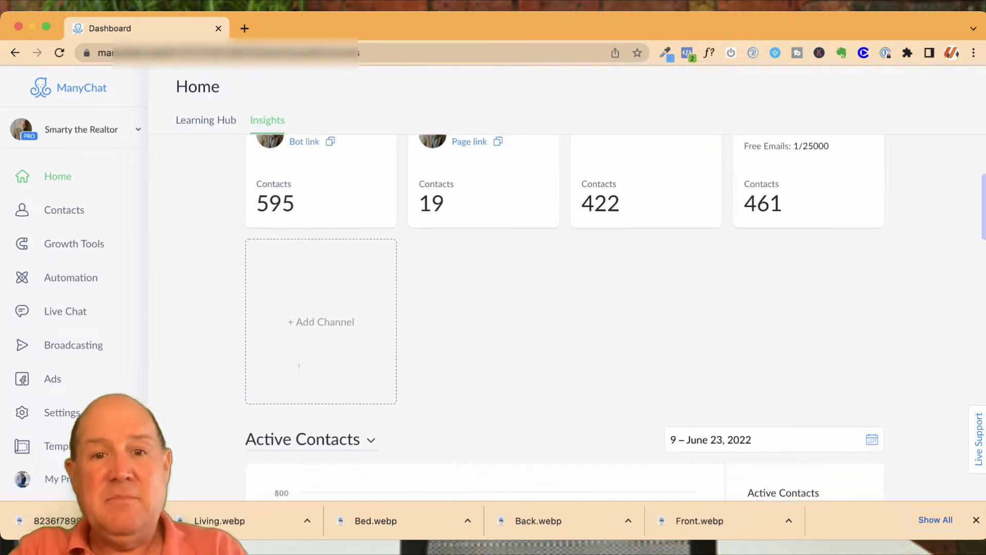
{"action": "scroll", "scroll_direction": "down", "scroll_amount": 3}
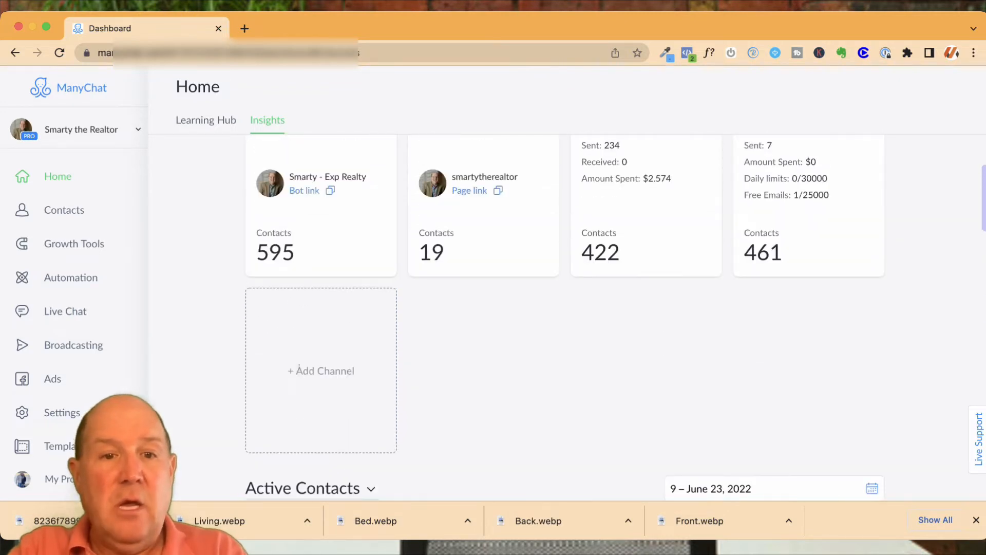
{"action": "left_click", "coordinate": [320, 371]}
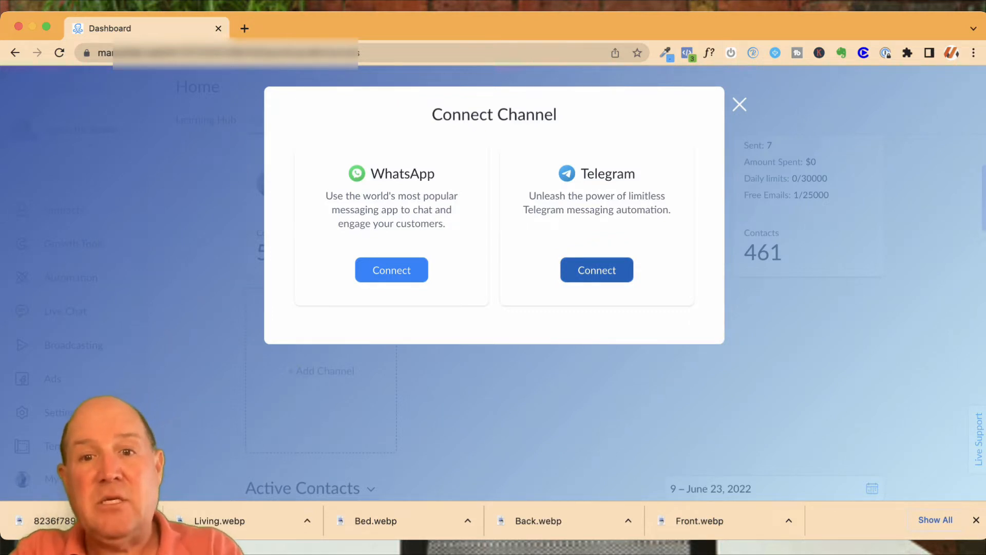
Step: Choose Telegram with Create New Bot and grab the /newbot command, opening Telegram desktop
{"action": "left_click", "coordinate": [596, 270]}
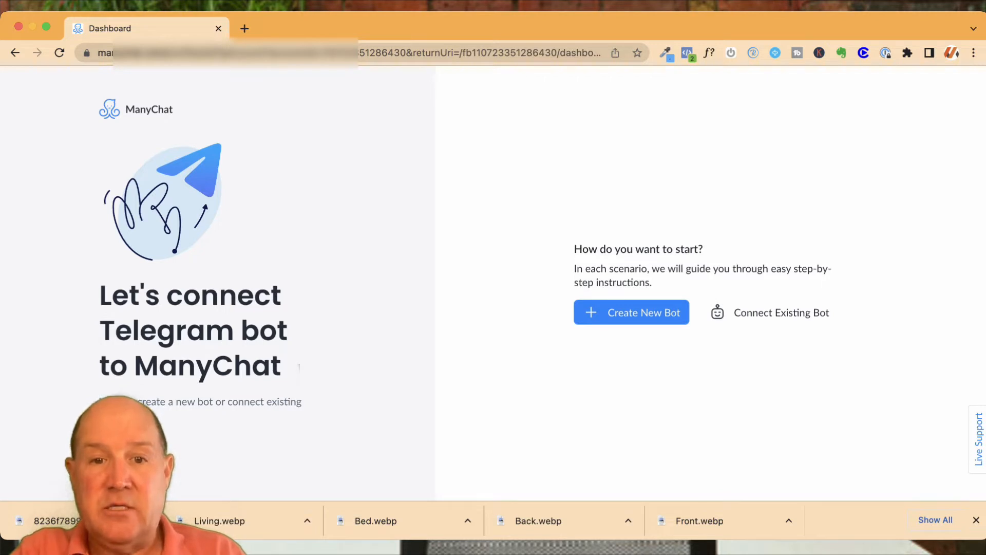
{"action": "left_click_drag", "start_coordinate": [616, 268], "coordinate": [742, 268]}
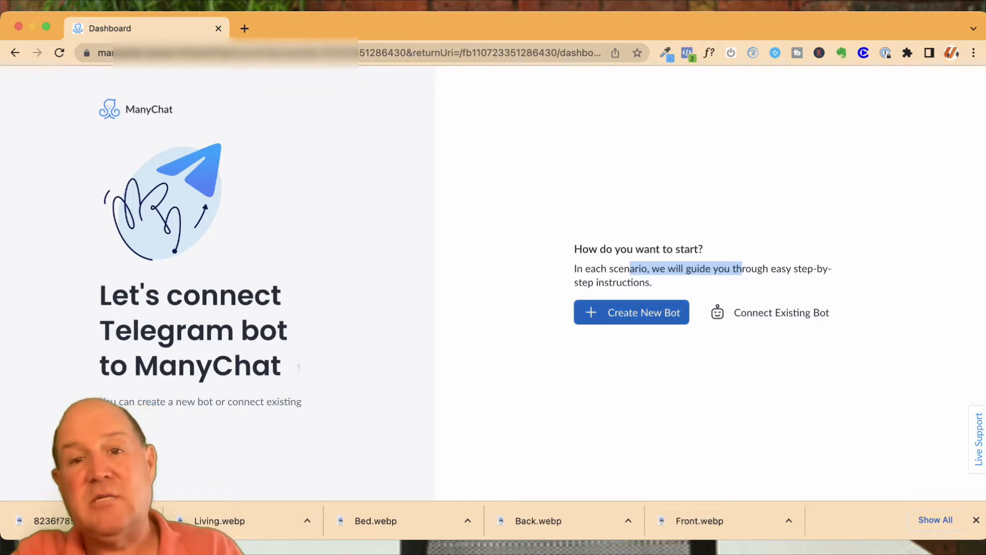
{"action": "left_click", "coordinate": [631, 312]}
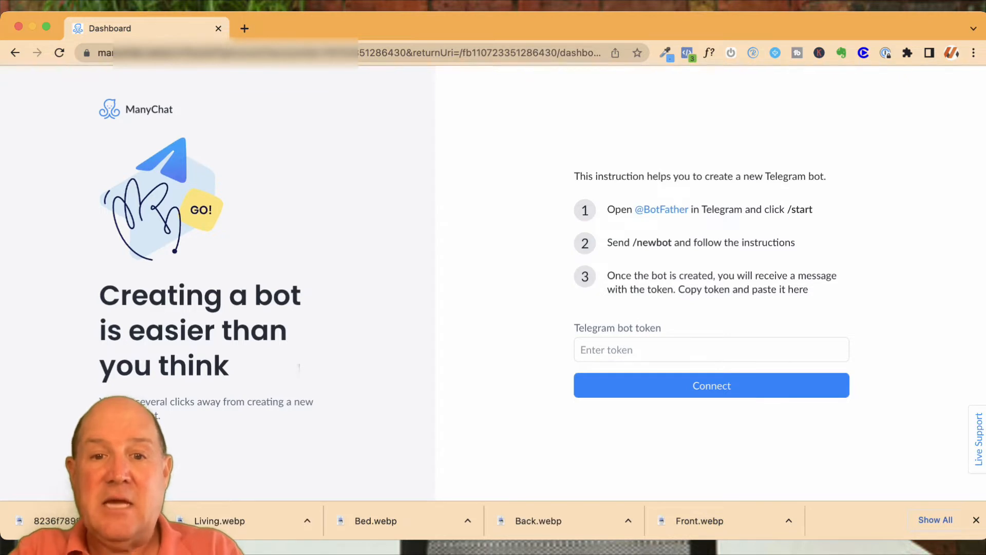
{"action": "double_click", "coordinate": [654, 242]}
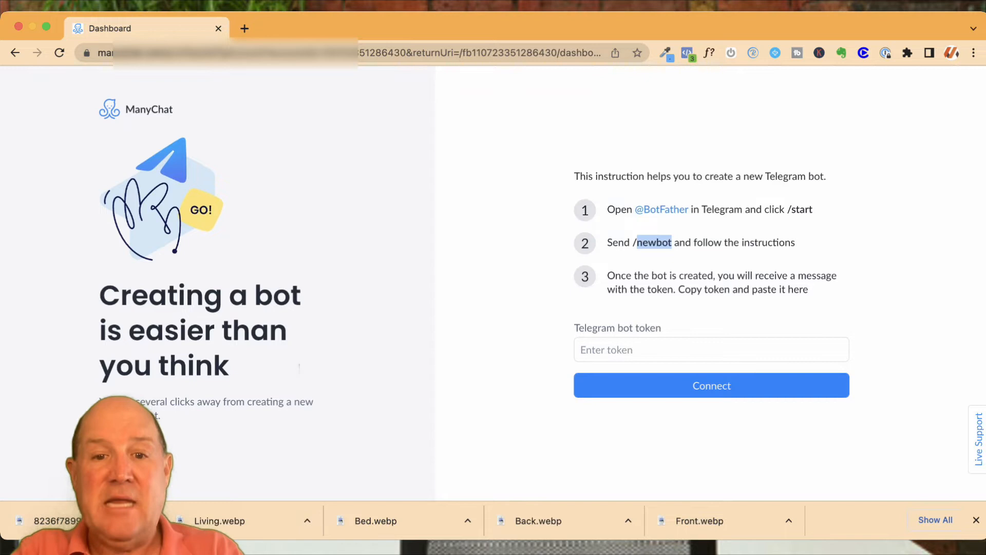
{"action": "left_click", "coordinate": [712, 349]}
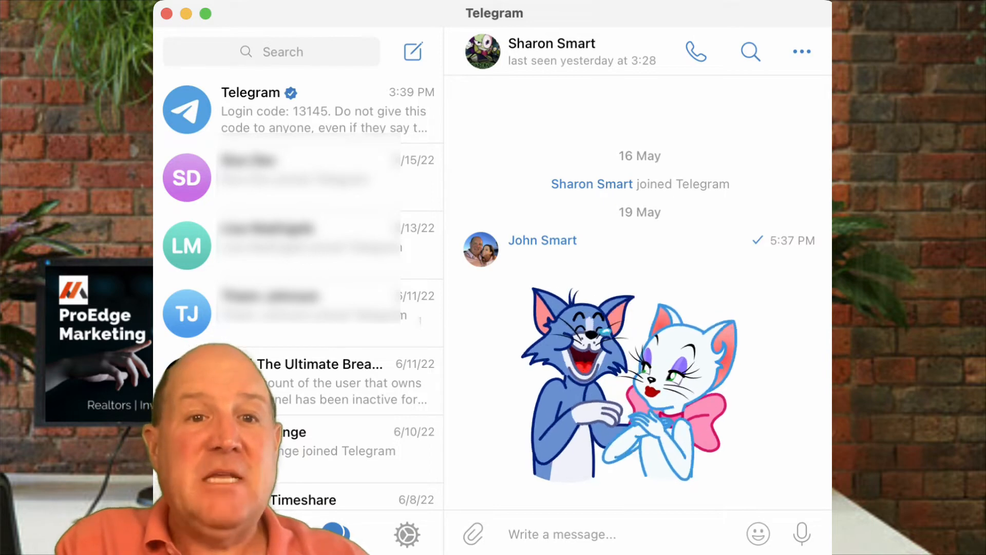
Step: Search 'bo' in Telegram, open the verified BotFather chat and start it
{"action": "type", "text": "botfather"}
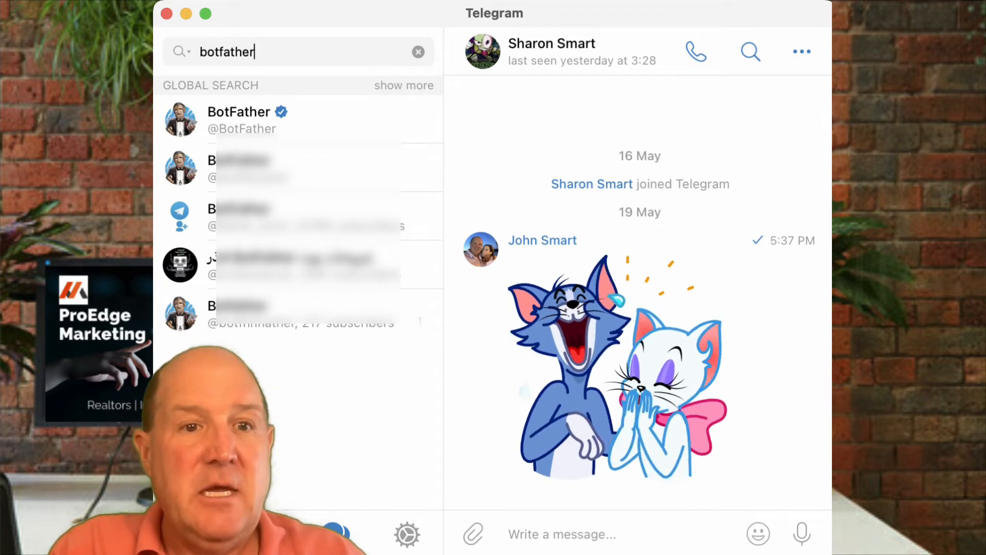
{"action": "left_click", "coordinate": [239, 120]}
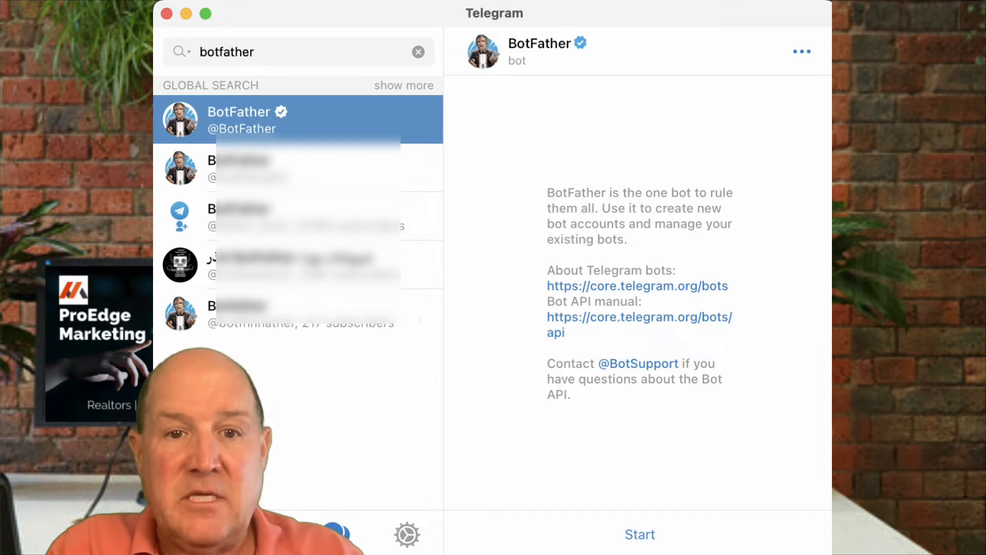
{"action": "left_click", "coordinate": [640, 548]}
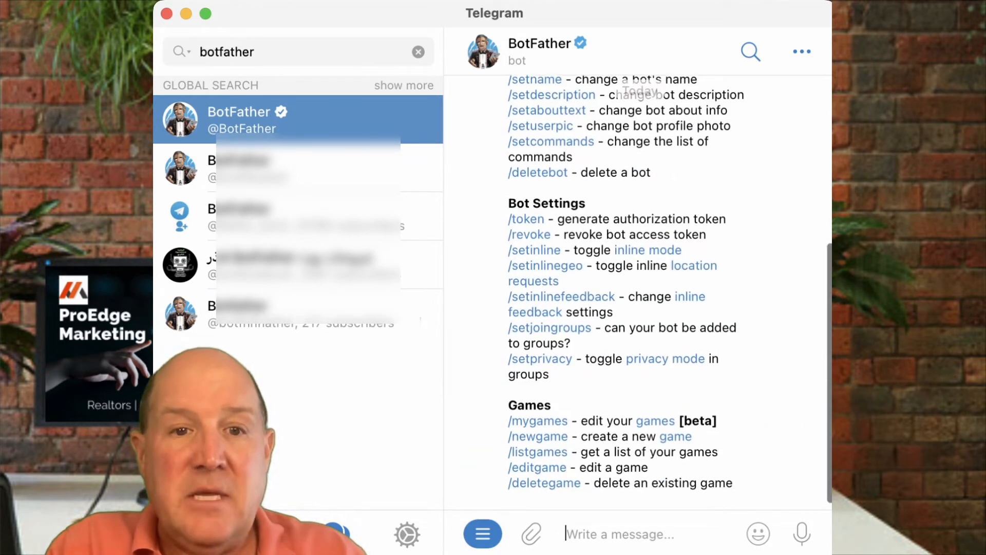
{"action": "scroll", "scroll_direction": "up", "scroll_amount": 3}
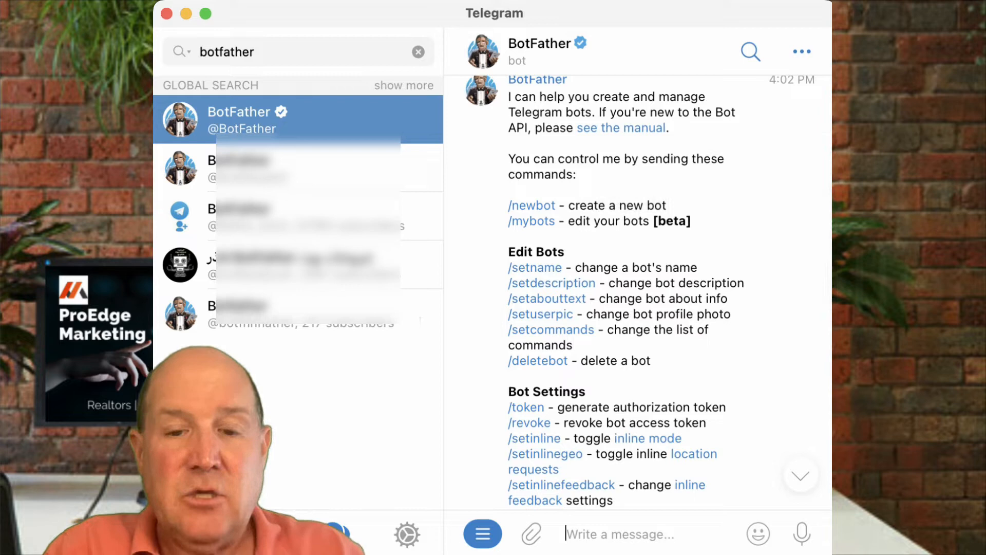
Step: Send /newbot to BotFather, name the bot smartytelebot, and begin typing a username
{"action": "type", "text": "/"}
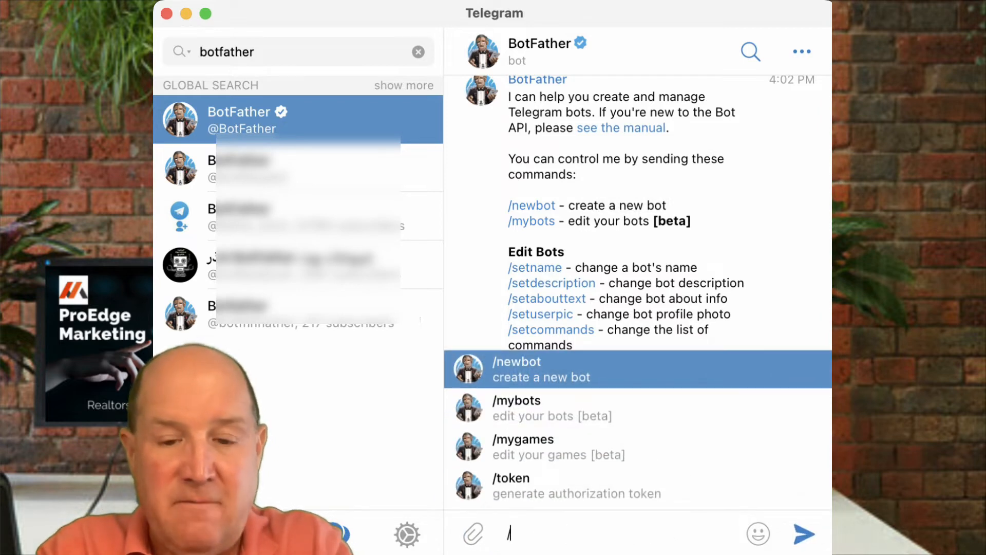
{"action": "type", "text": "newbot"}
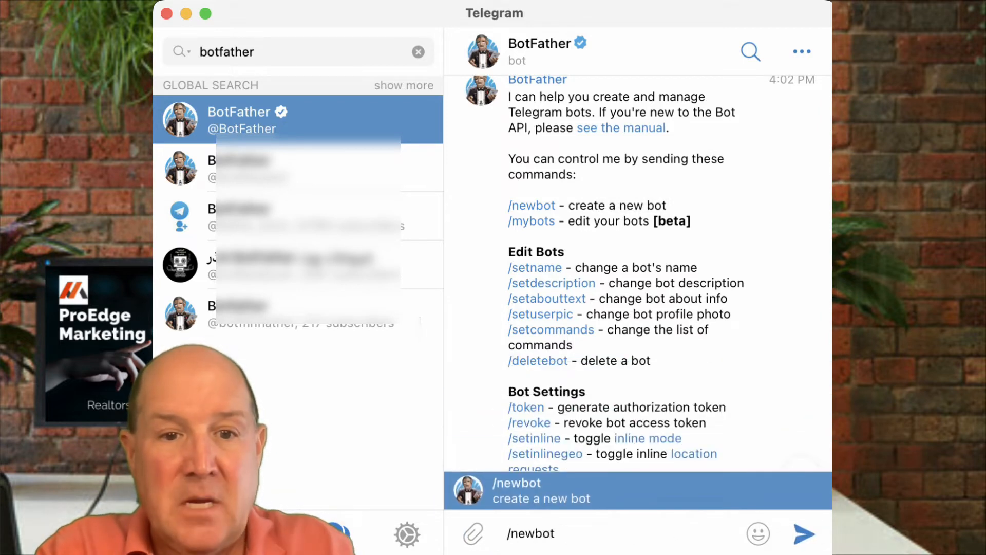
{"action": "left_click", "coordinate": [803, 535]}
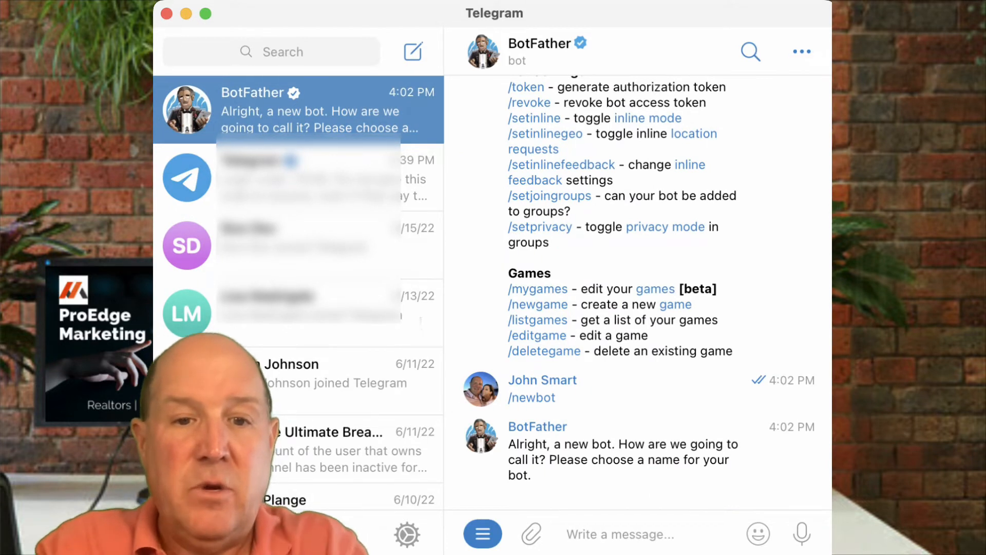
{"action": "type", "text": "smart"}
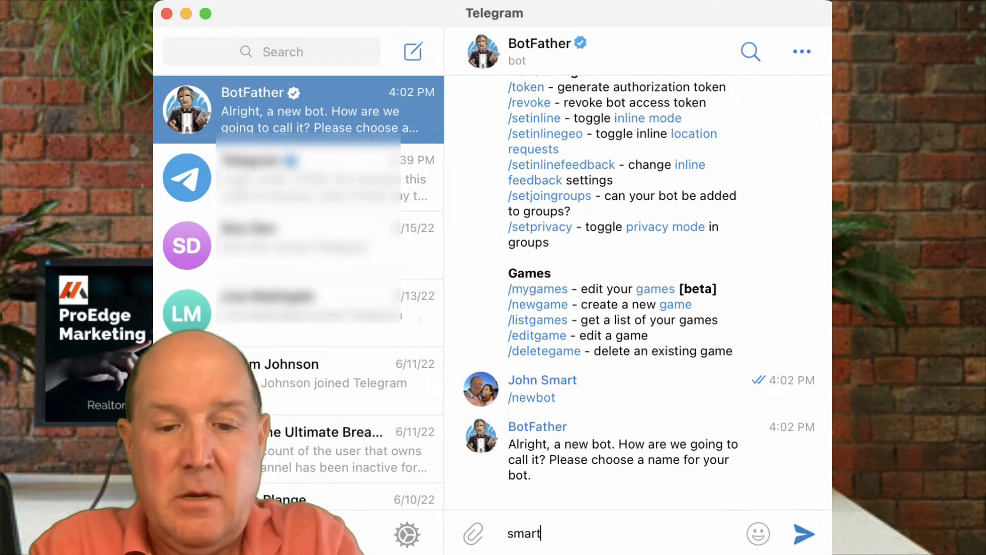
{"action": "type", "text": "yb"}
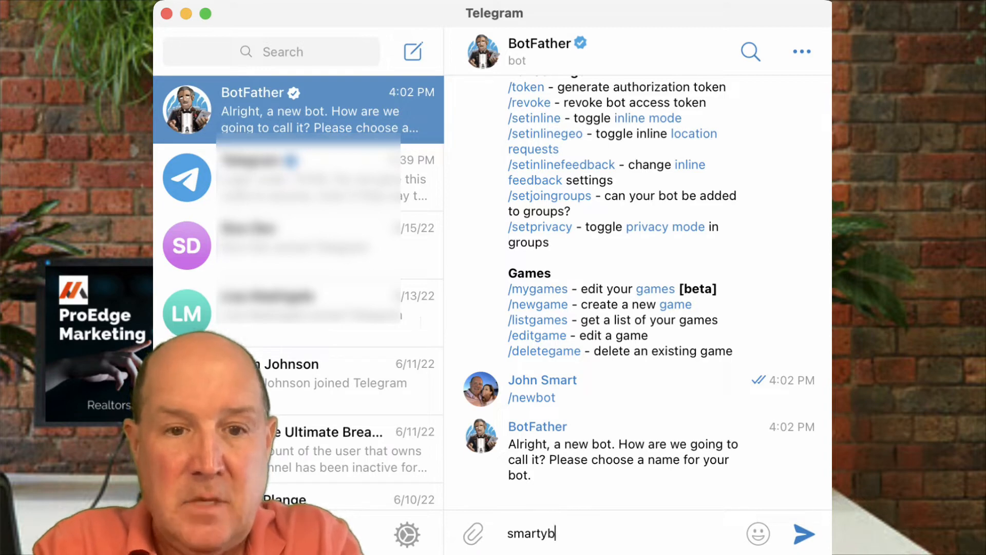
{"action": "type", "text": "telebo"}
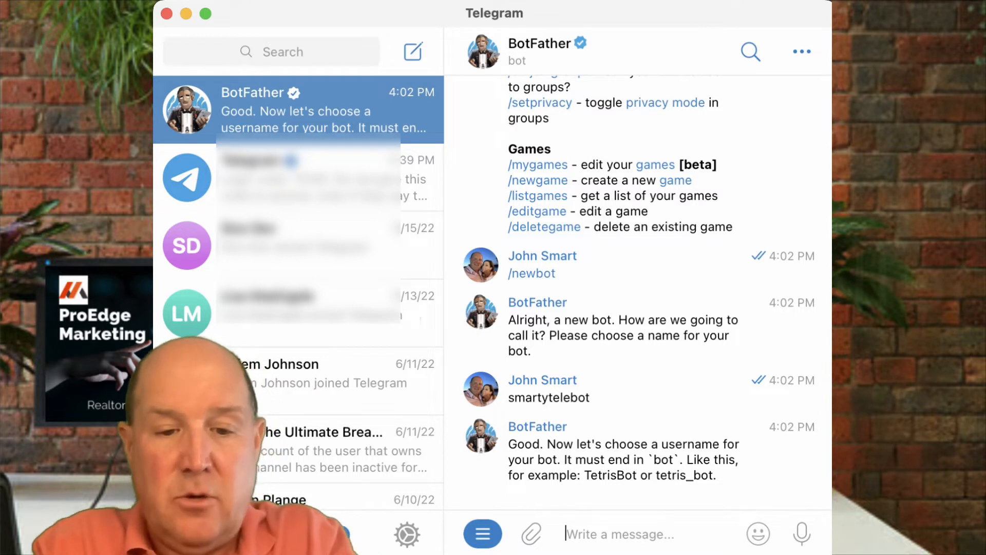
{"action": "type", "text": "smartythere"}
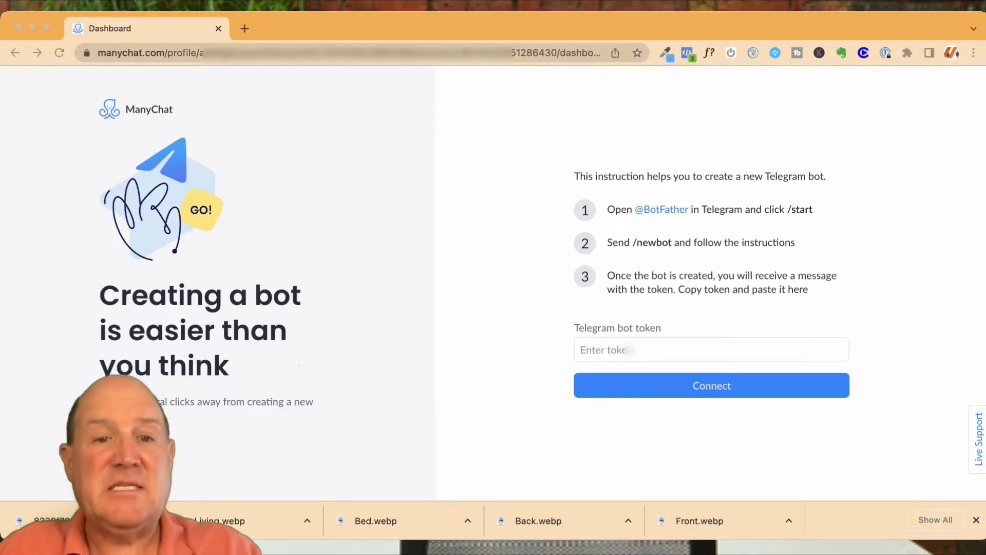
Step: Enter the smartytelebot token, connect it, and subscribe to ManyChat's official Telegram bot
{"action": "left_click", "coordinate": [711, 349]}
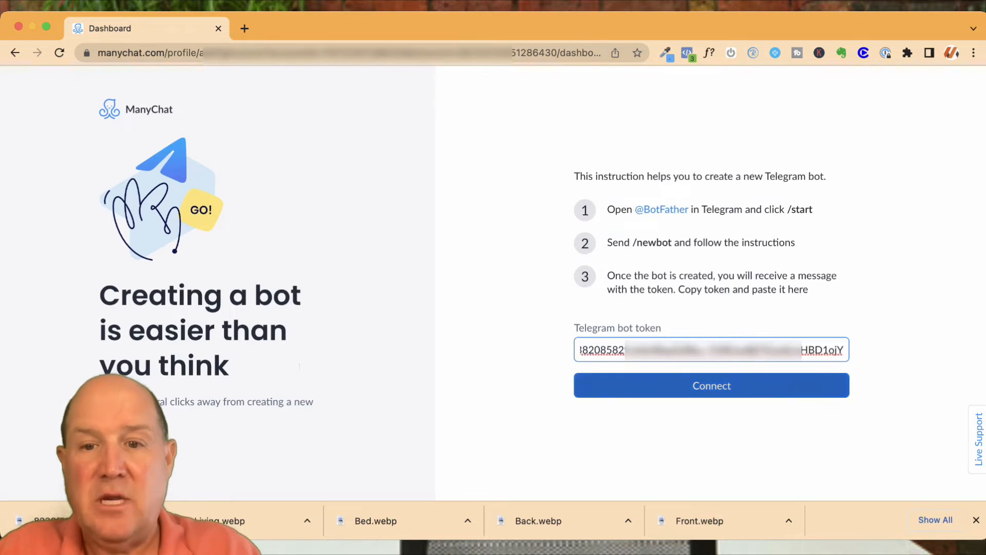
{"action": "left_click", "coordinate": [711, 385]}
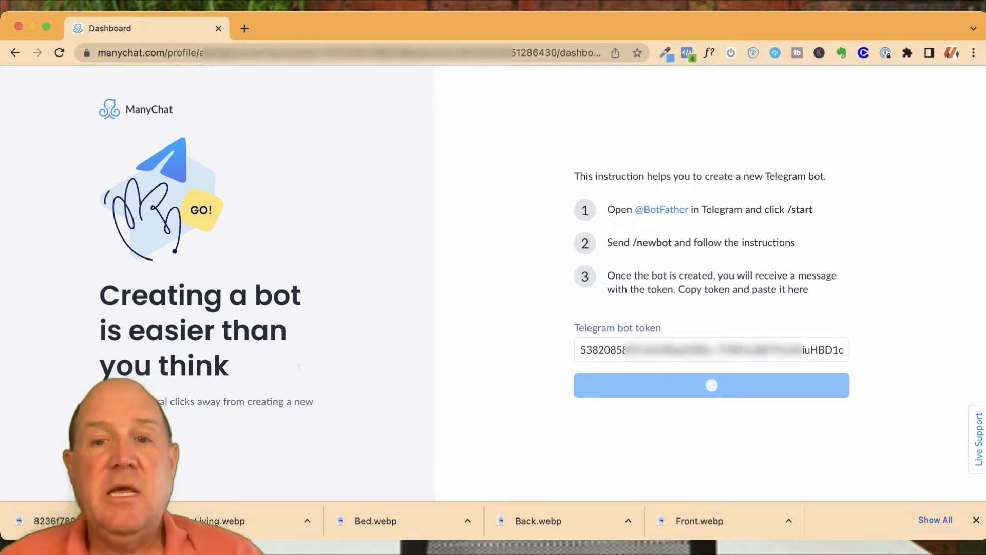
{"action": "left_click", "coordinate": [711, 386]}
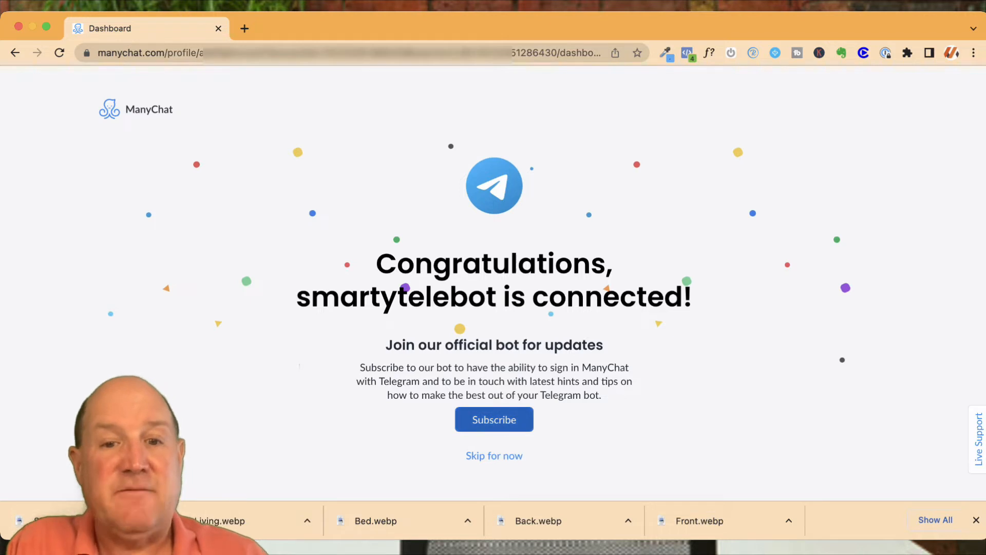
{"action": "left_click", "coordinate": [494, 419]}
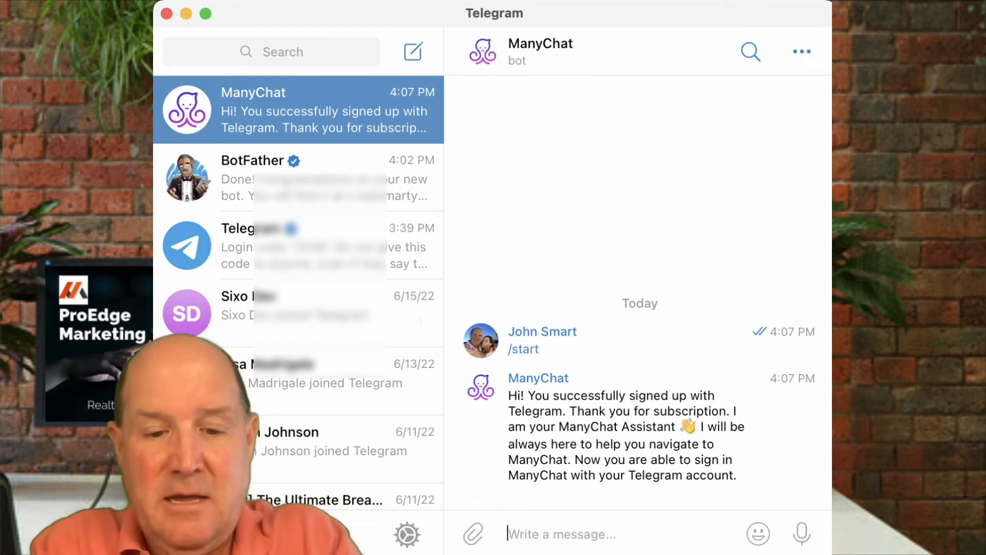
Step: Type 'very excitefd' in the ManyChat assistant bot chat after its sign-up confirmation
{"action": "type", "text": "very"}
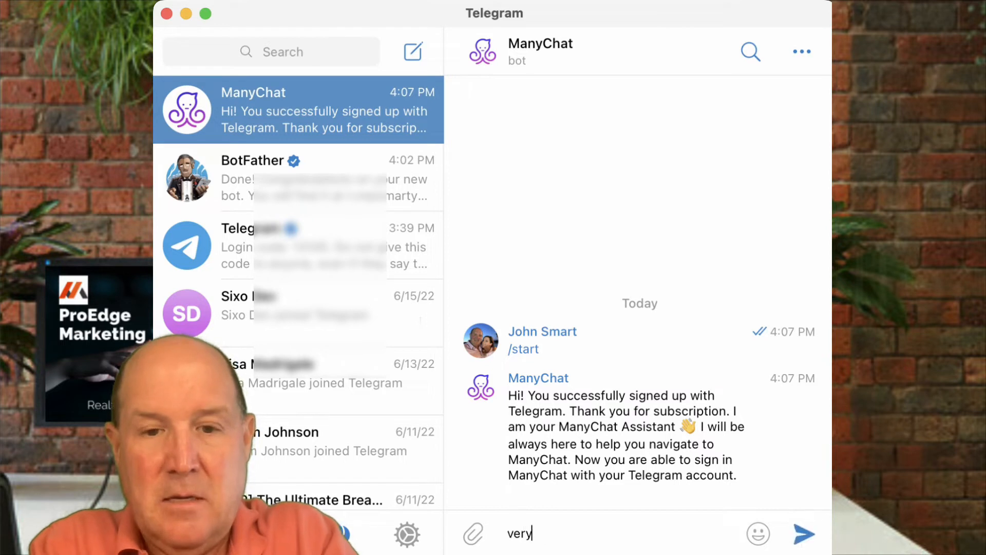
{"action": "type", "text": "excitefd"}
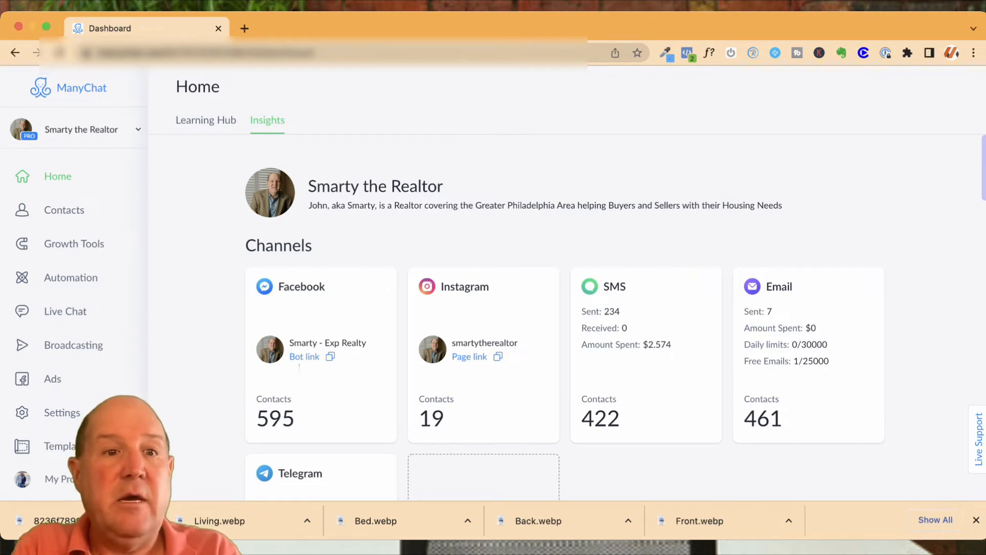
Step: Scroll Home down to the smartytelebot Telegram card, then go to Settings
{"action": "scroll", "scroll_direction": "down", "scroll_amount": 3}
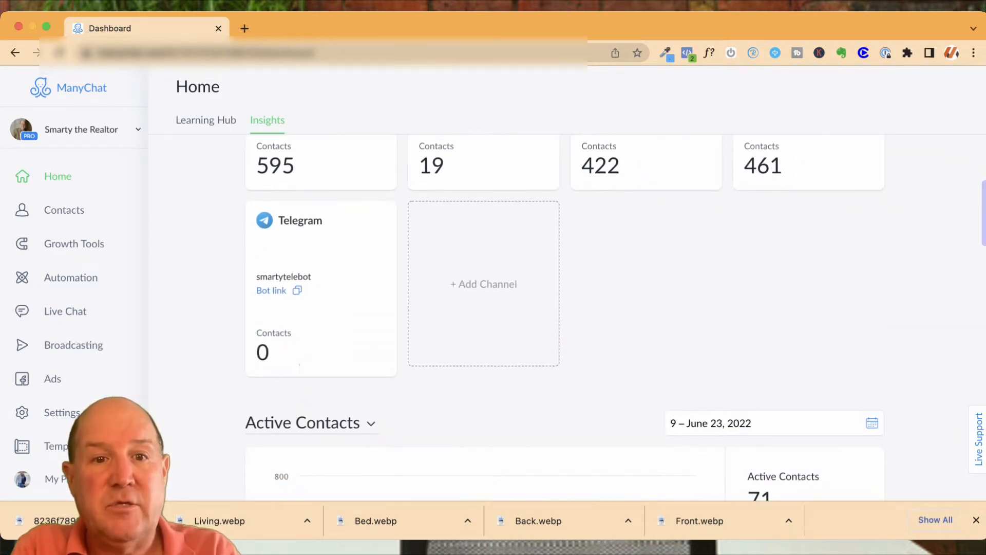
{"action": "scroll", "scroll_direction": "down", "scroll_amount": 3}
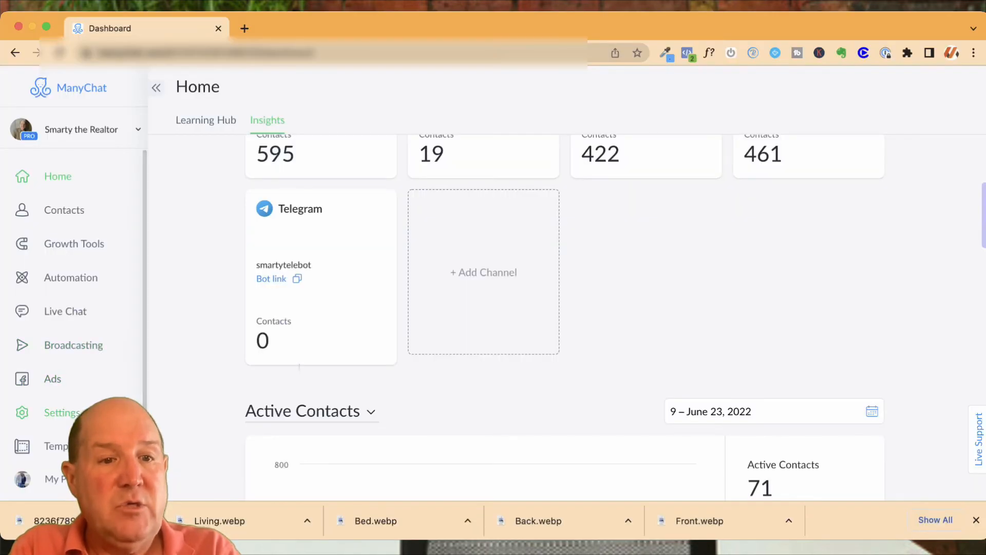
{"action": "left_click", "coordinate": [60, 412]}
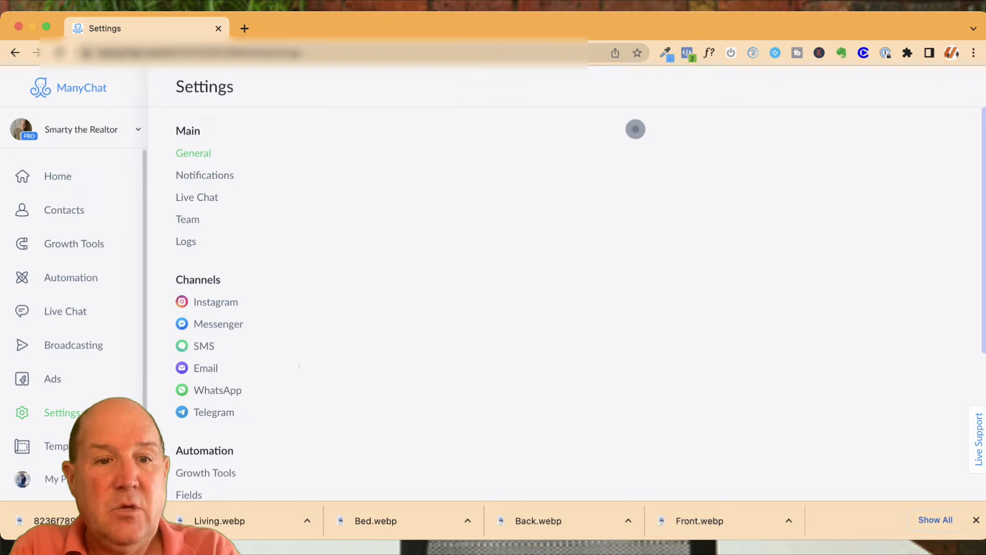
Step: Review smartytelebot's Telegram channel settings and open its Opt-in Automation flows
{"action": "left_click", "coordinate": [214, 412]}
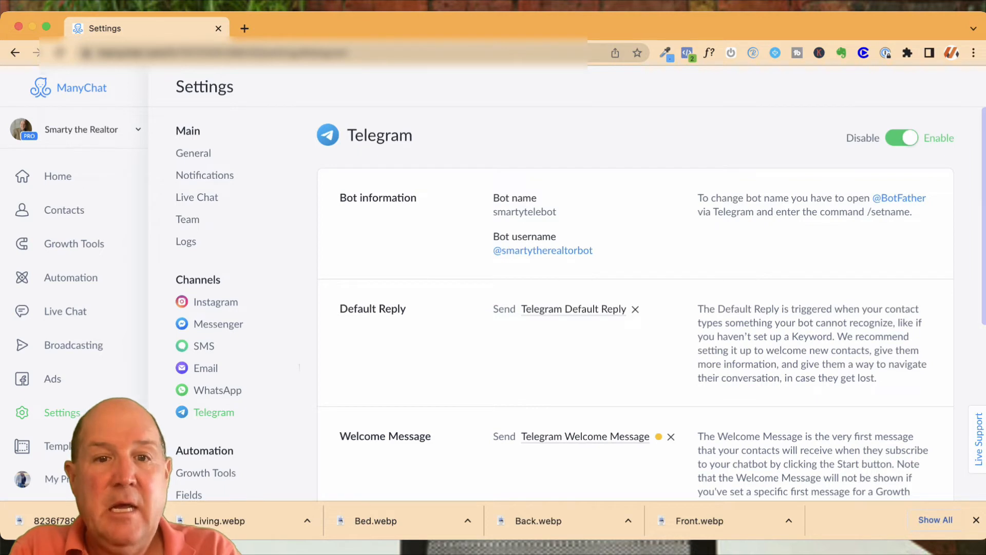
{"action": "double_click", "coordinate": [524, 212]}
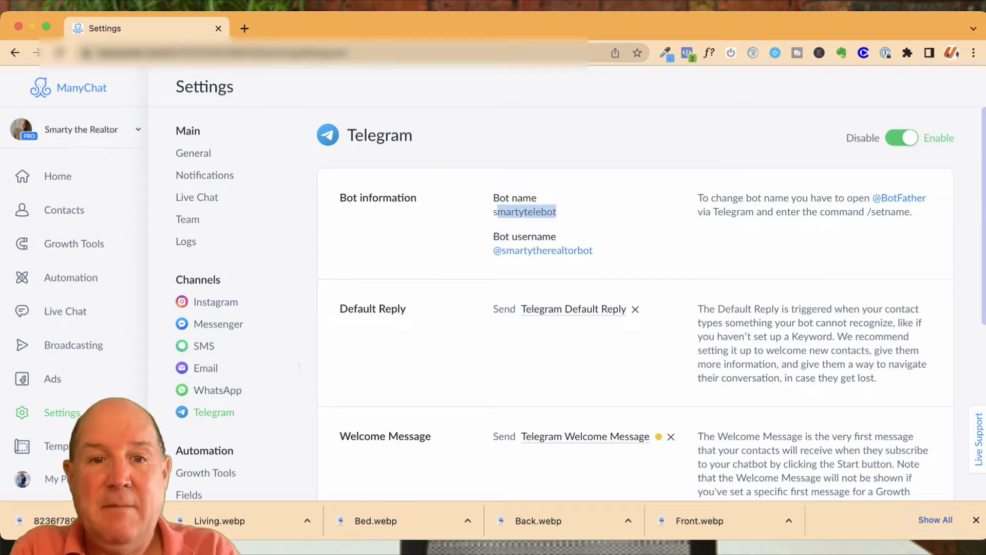
{"action": "scroll", "scroll_direction": "down", "scroll_amount": 3}
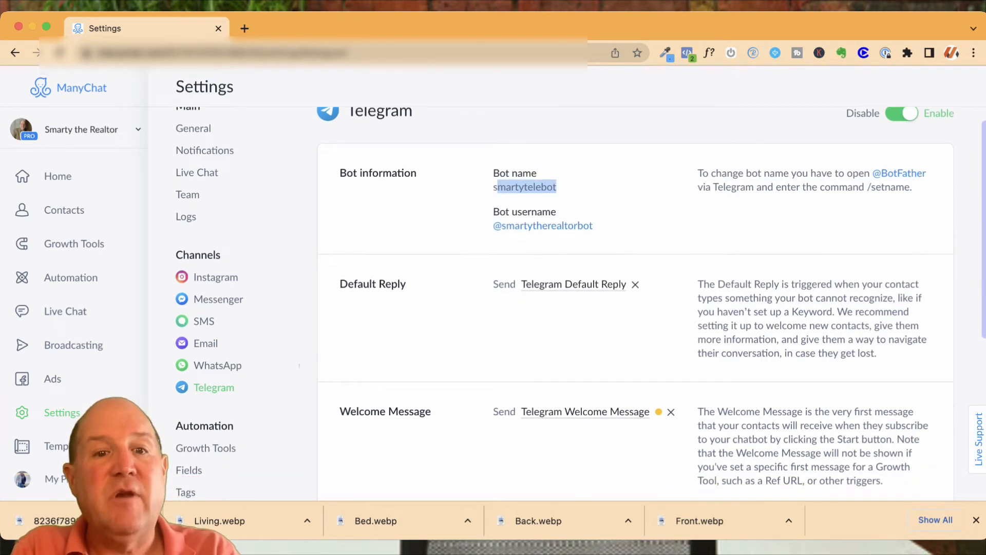
{"action": "scroll", "scroll_direction": "down", "scroll_amount": 3}
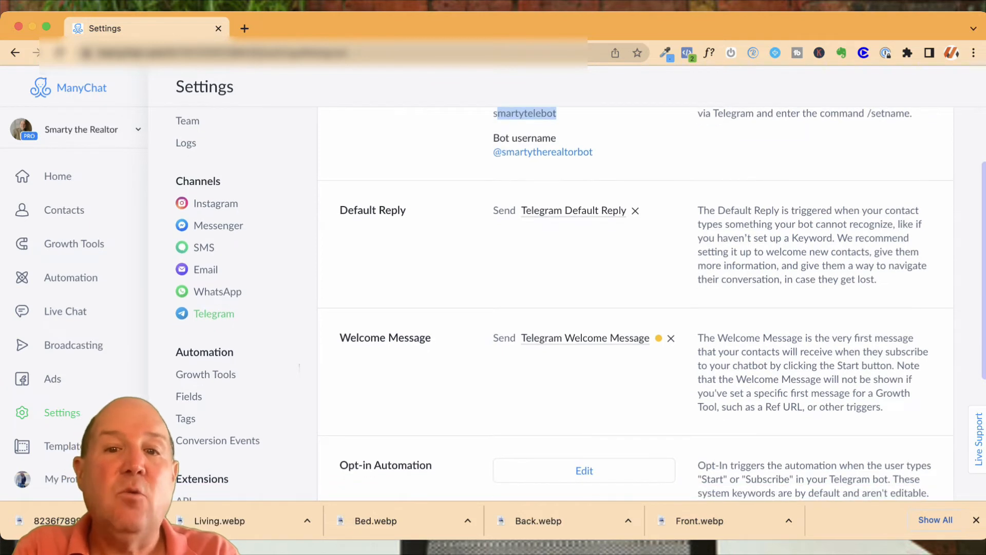
{"action": "scroll", "scroll_direction": "down", "scroll_amount": 3}
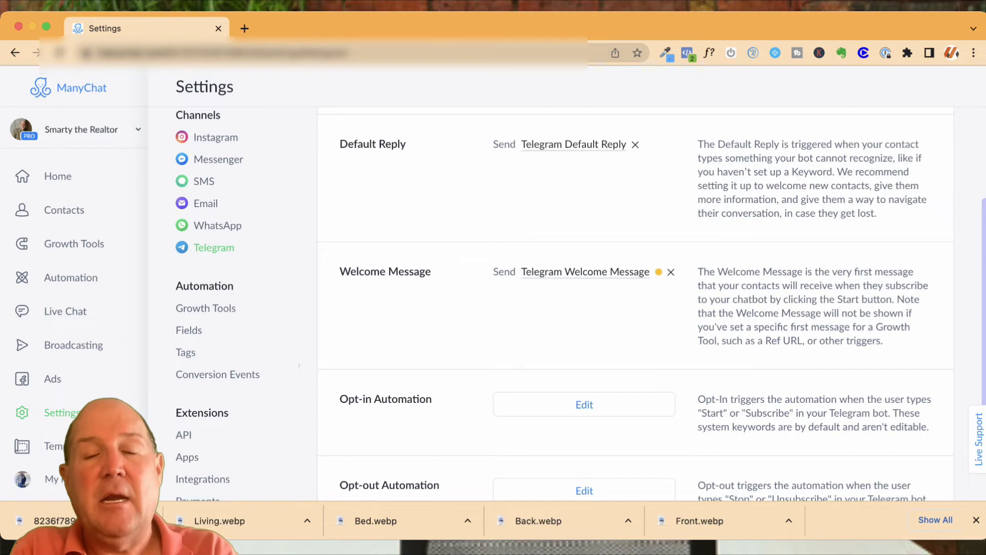
{"action": "scroll", "scroll_direction": "down", "scroll_amount": 3}
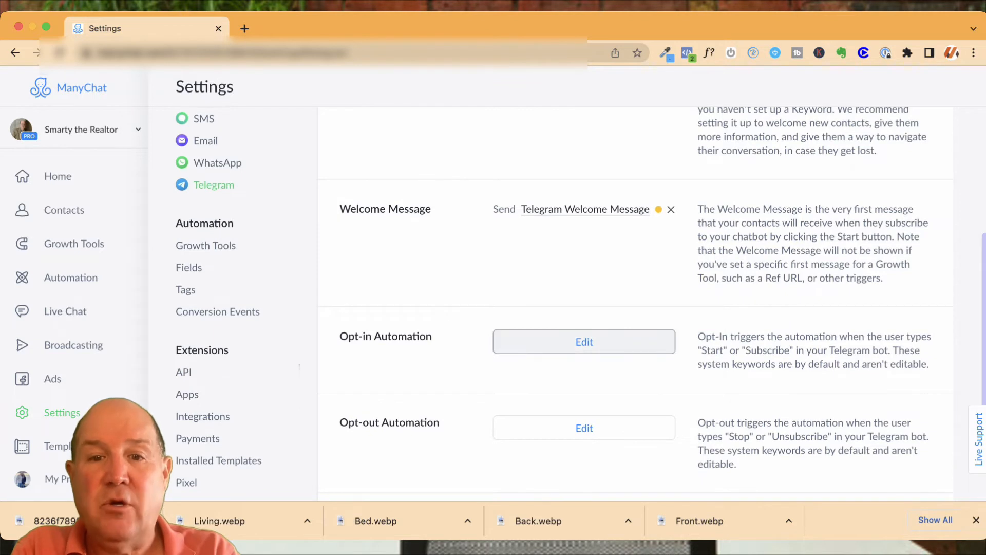
{"action": "left_click", "coordinate": [584, 342]}
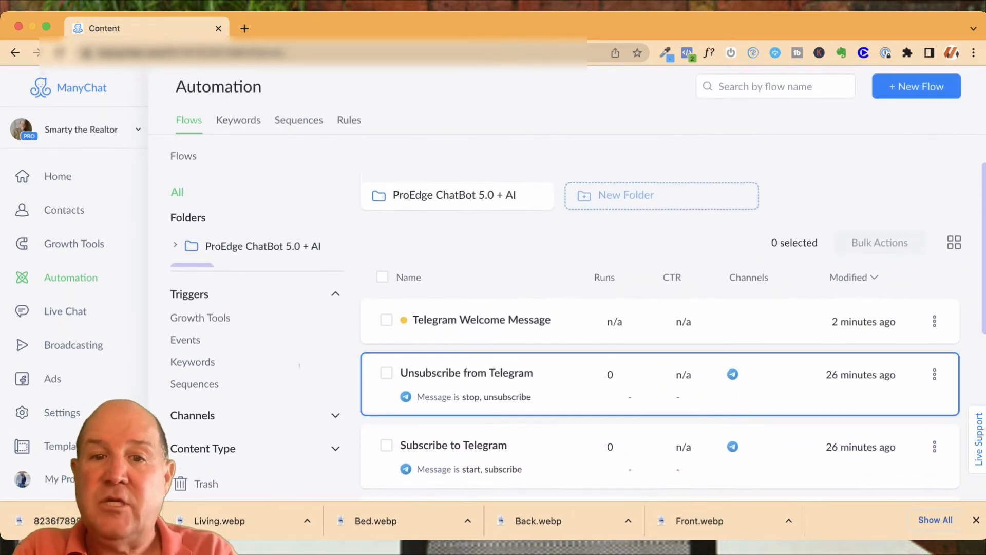
Step: Open the Telegram Welcome Message flow and show its Starting Step details
{"action": "scroll", "scroll_direction": "down", "scroll_amount": 3}
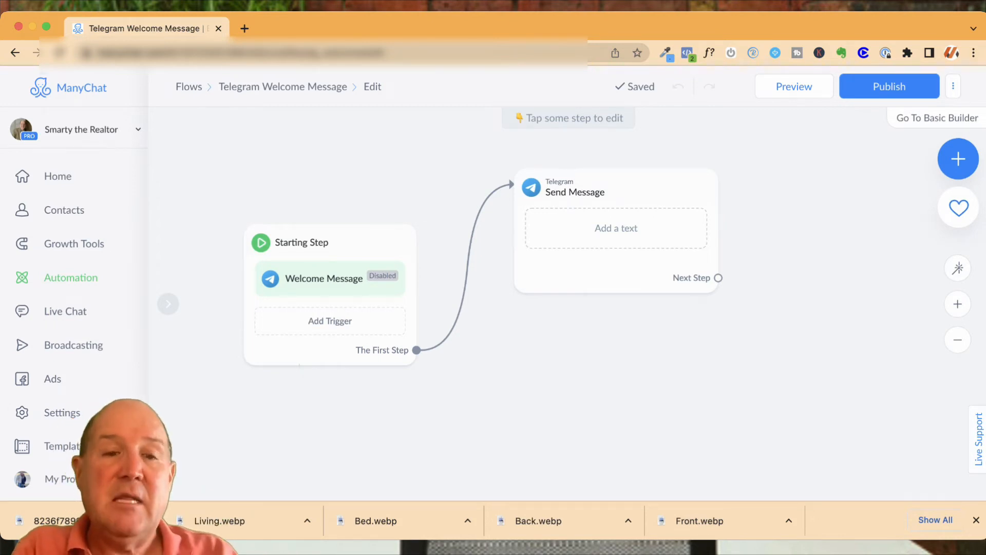
{"action": "left_click", "coordinate": [301, 243]}
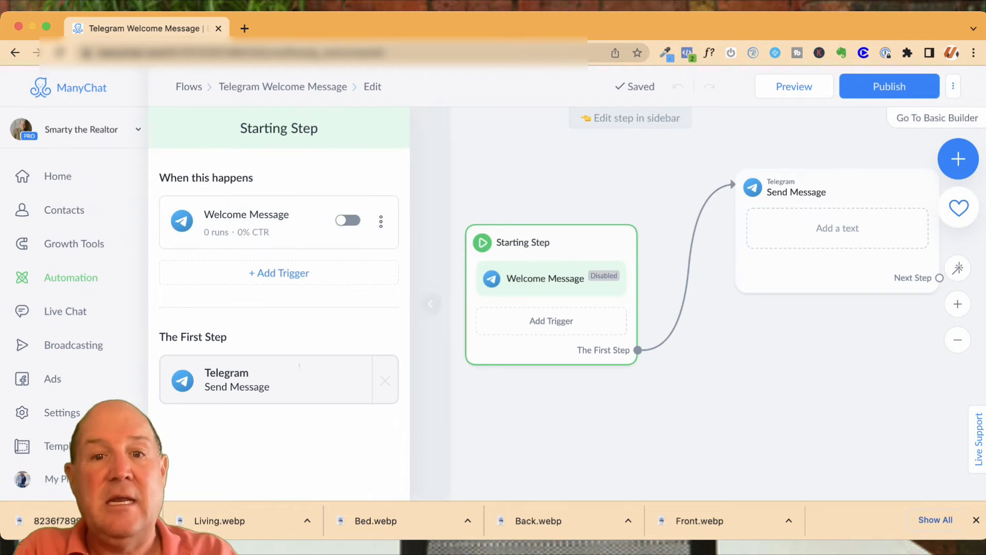
Step: Browse every trigger type under All Triggers in the Choose trigger dialog
{"action": "left_click", "coordinate": [279, 272]}
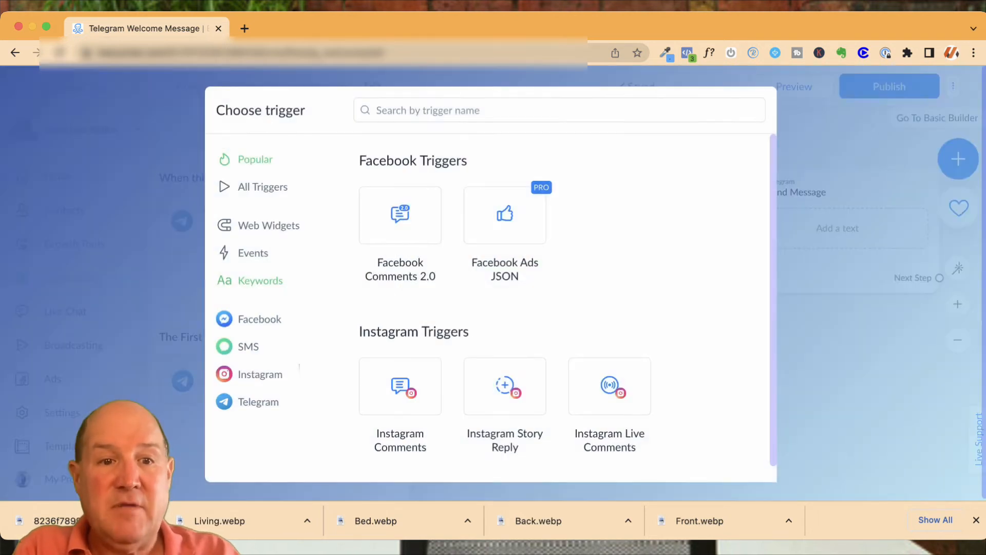
{"action": "left_click", "coordinate": [262, 187]}
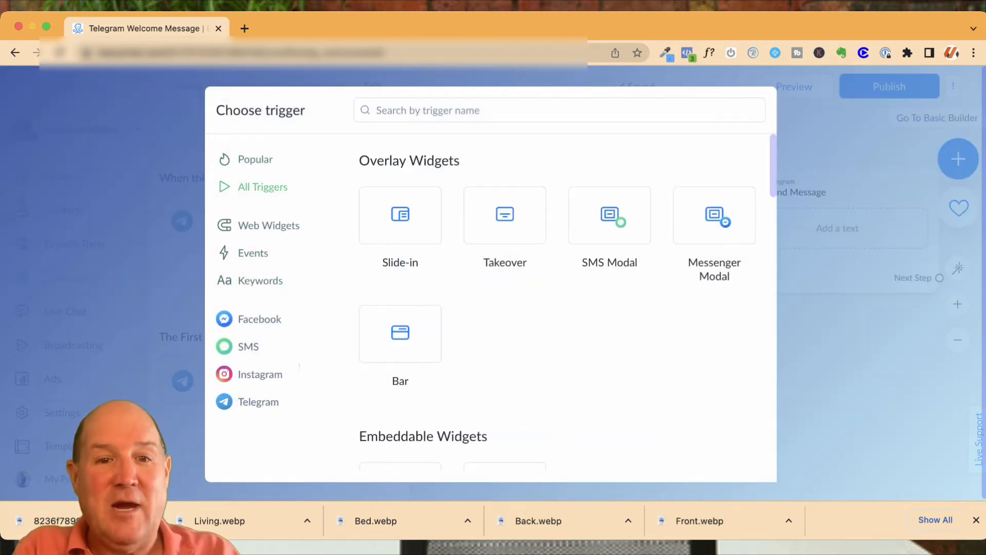
{"action": "scroll", "scroll_direction": "down", "scroll_amount": 3}
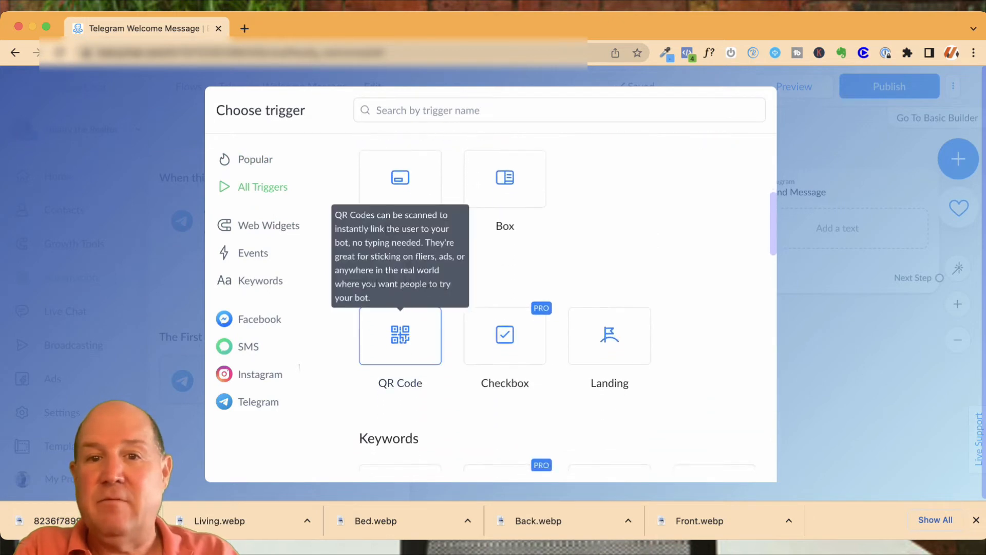
{"action": "scroll", "scroll_direction": "down", "scroll_amount": 3}
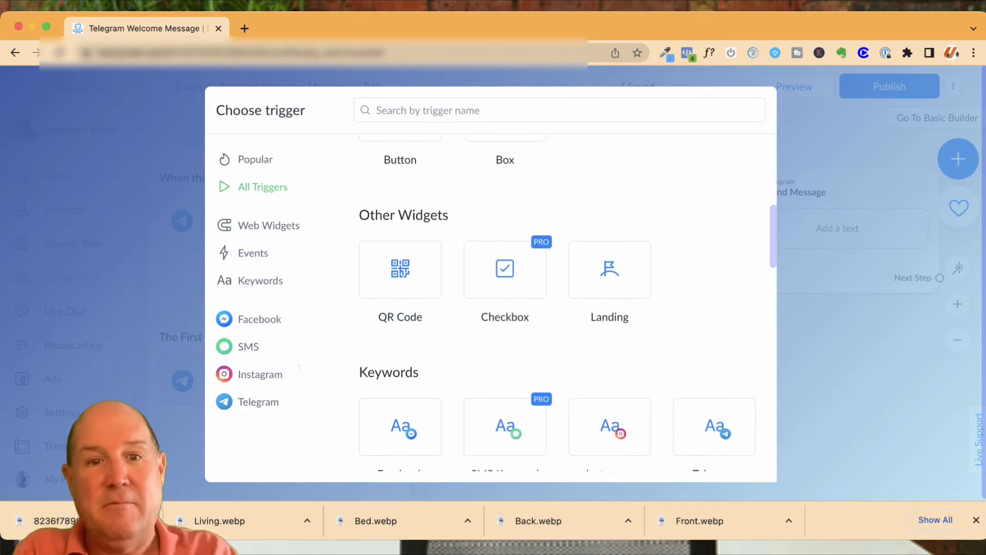
{"action": "mouse_move", "coordinate": [400, 269]}
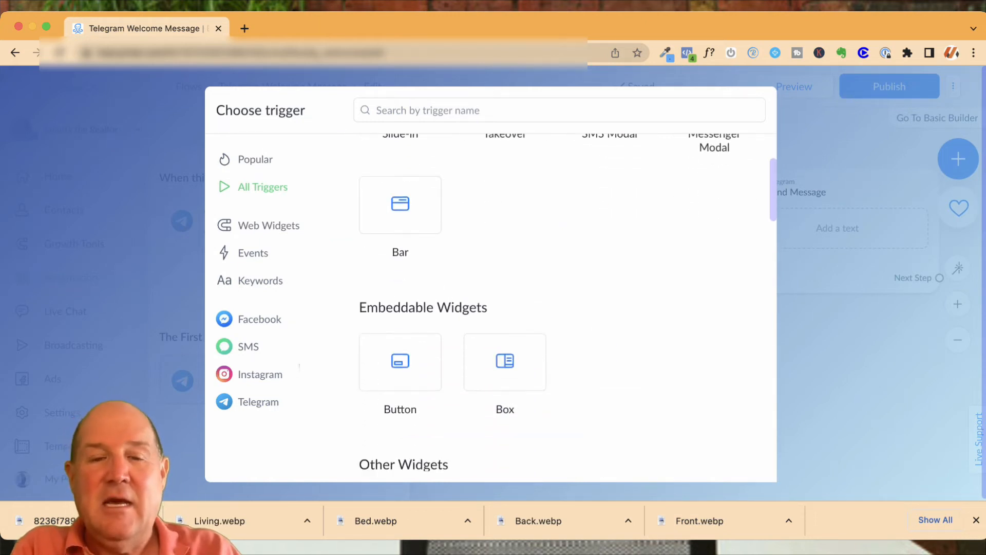
{"action": "scroll", "scroll_direction": "down", "scroll_amount": 3}
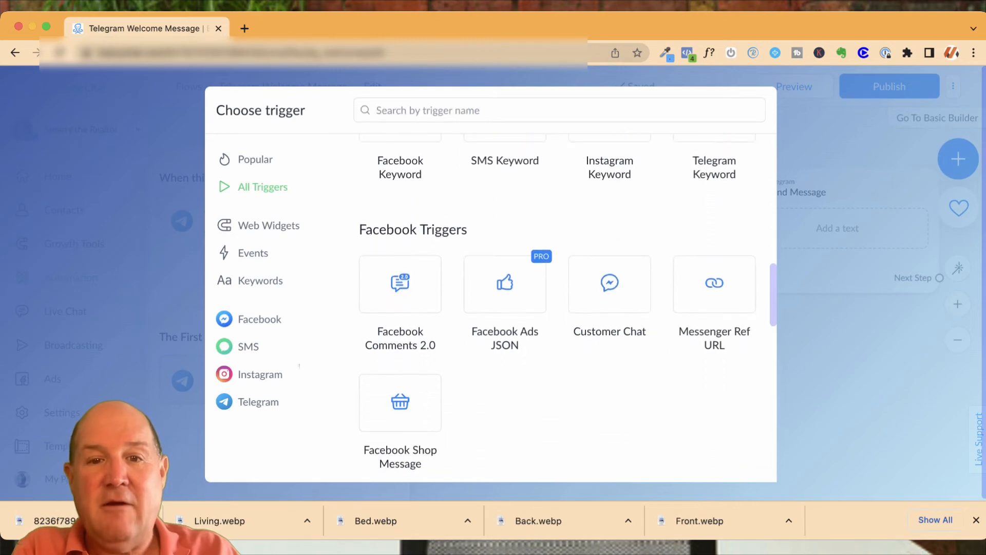
{"action": "scroll", "scroll_direction": "down", "scroll_amount": 3}
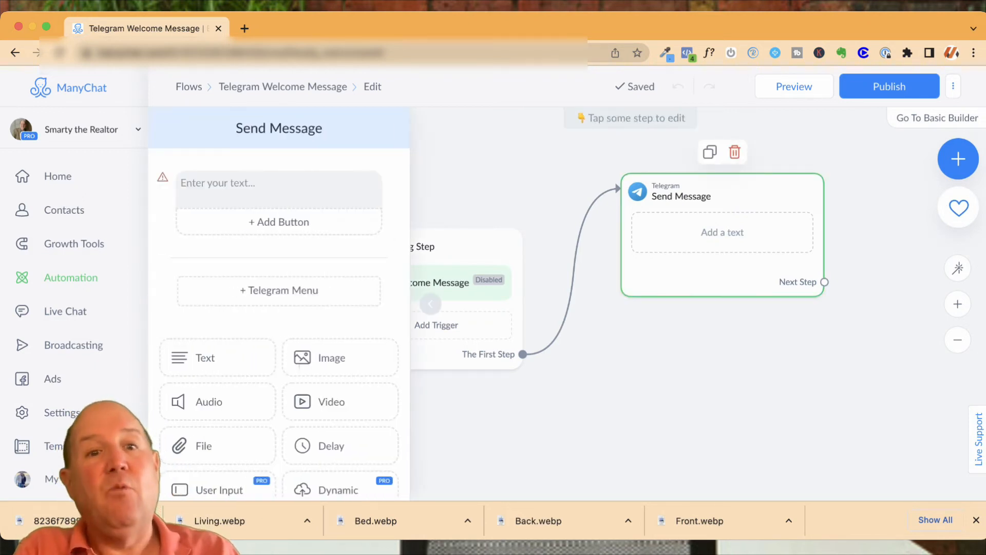
Step: Add an image block, then write 'Hi {First Name}, How are you' in the Telegram message
{"action": "left_click", "coordinate": [339, 357]}
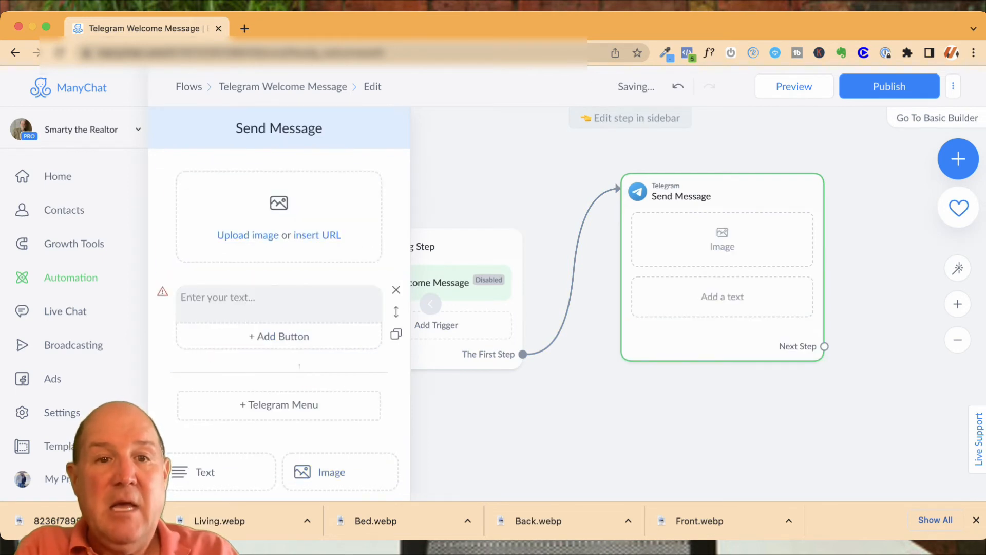
{"action": "left_click", "coordinate": [279, 303]}
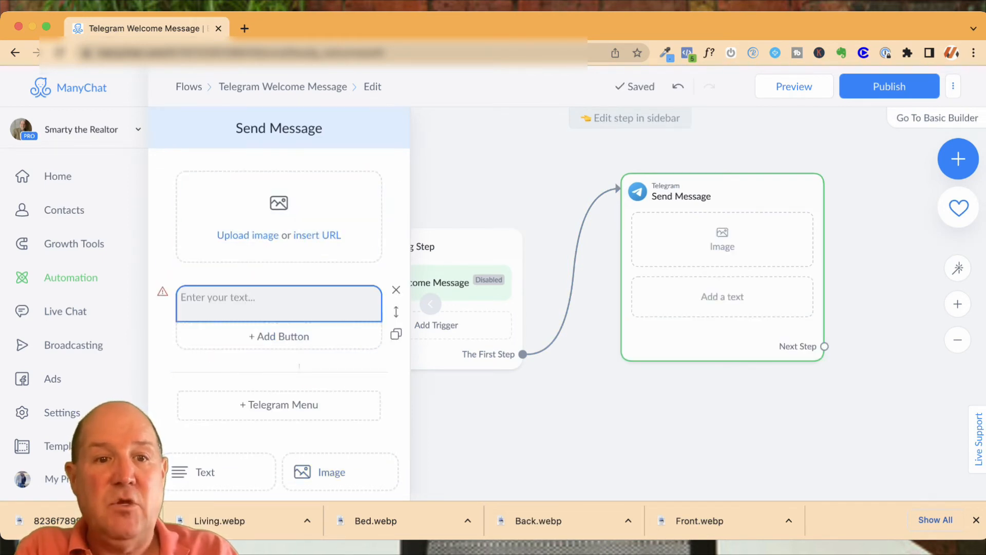
{"action": "left_click", "coordinate": [278, 298]}
{"action": "type", "text": "Hi"}
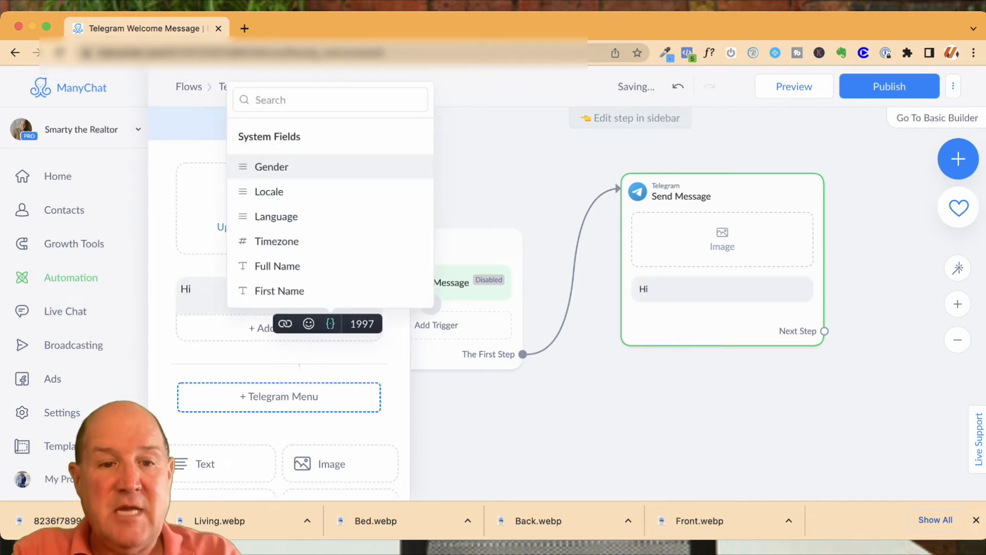
{"action": "left_click", "coordinate": [279, 291]}
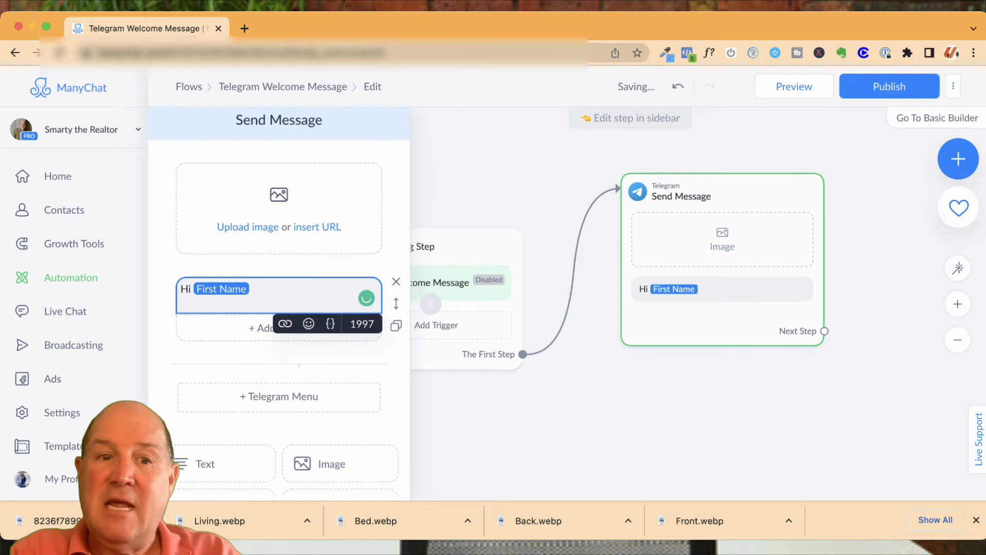
{"action": "type", "text": ", HO"}
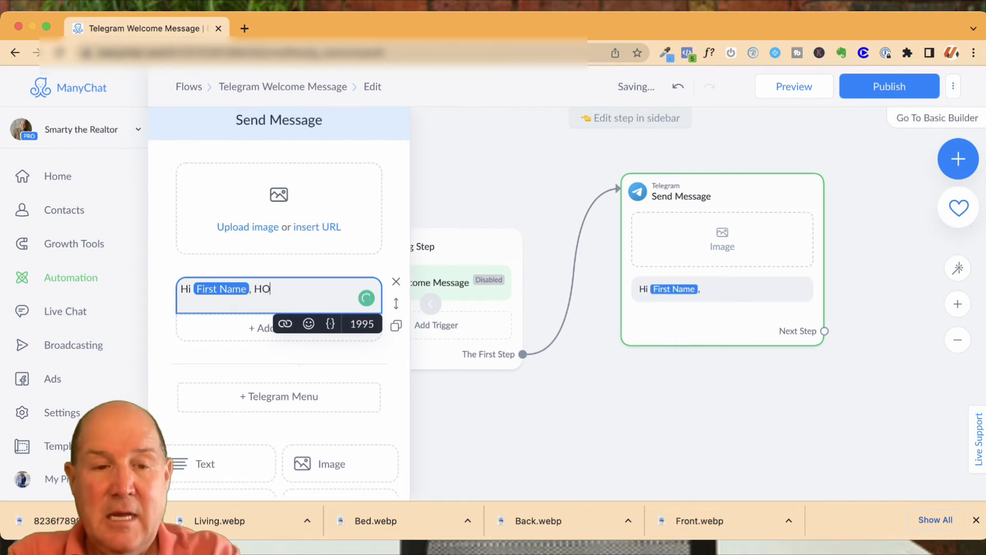
{"action": "type", "text": "w are"}
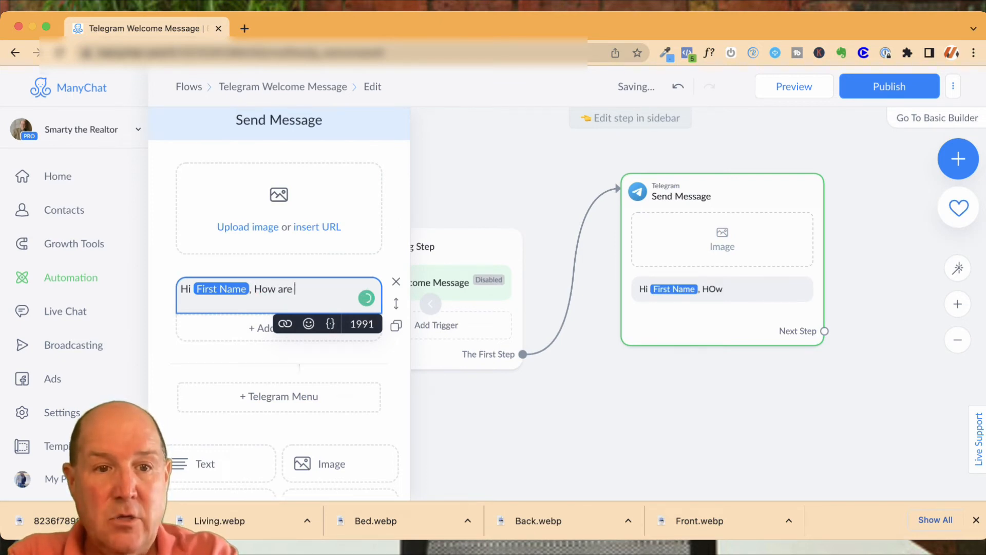
{"action": "type", "text": "you 😎"}
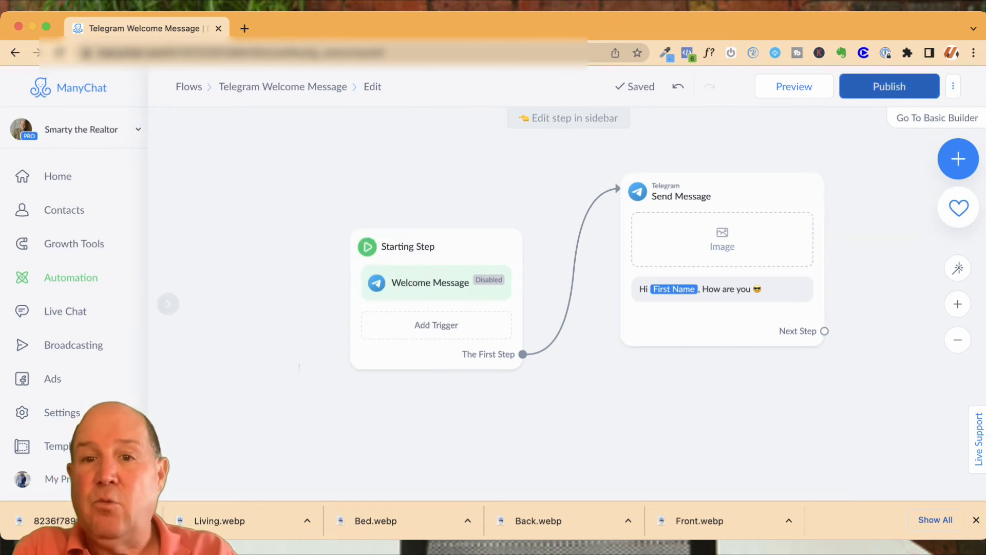
Step: Delete the empty image block from the Send Message step and go back to Flows
{"action": "left_click", "coordinate": [722, 239]}
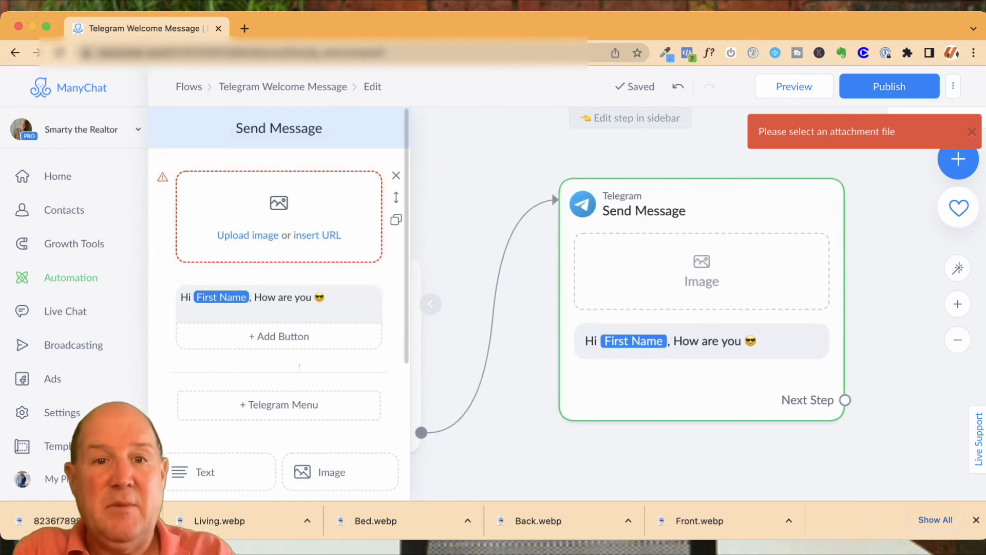
{"action": "left_click", "coordinate": [395, 175]}
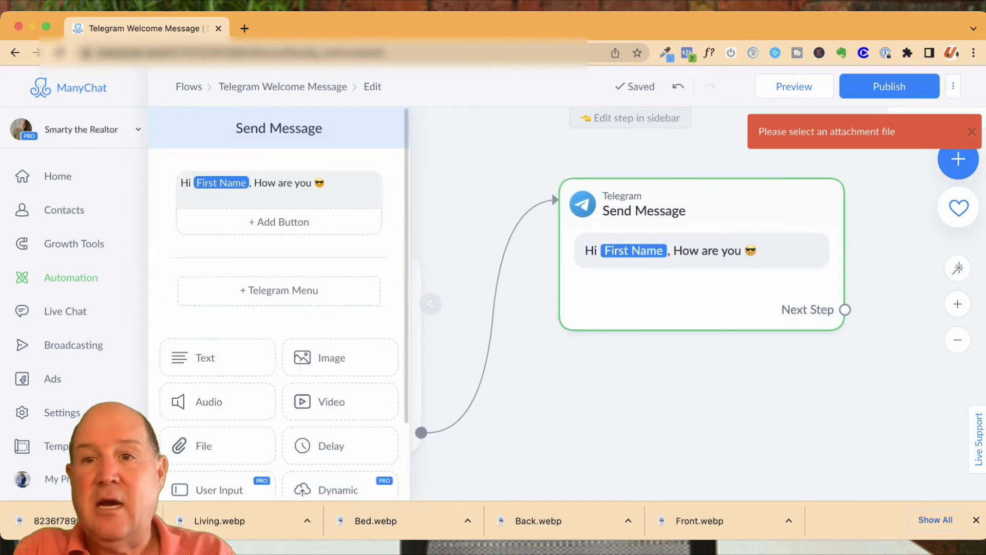
{"action": "left_click", "coordinate": [889, 86]}
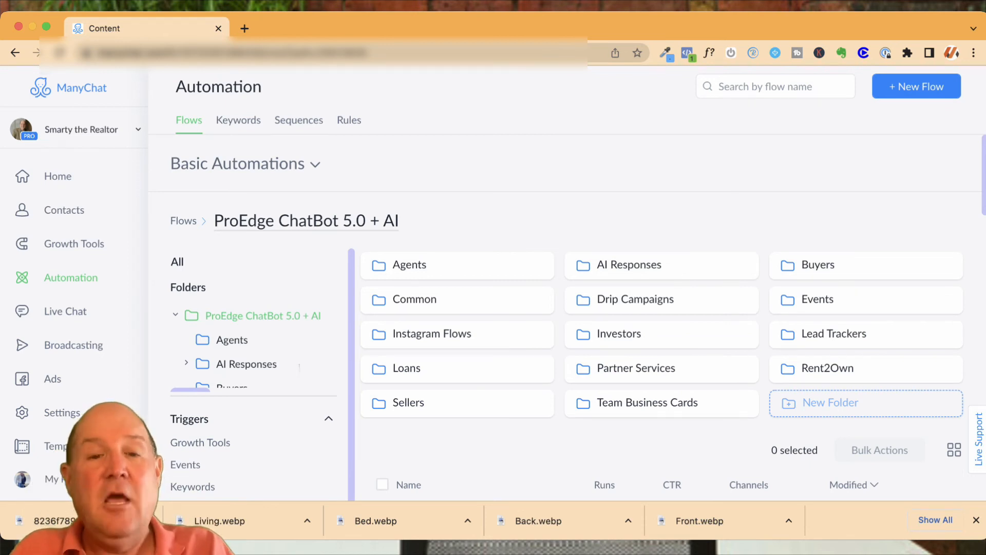
Step: Open the options menu for the ProEdge - Main Business Card V4.1 flow
{"action": "scroll", "scroll_direction": "down", "scroll_amount": 3}
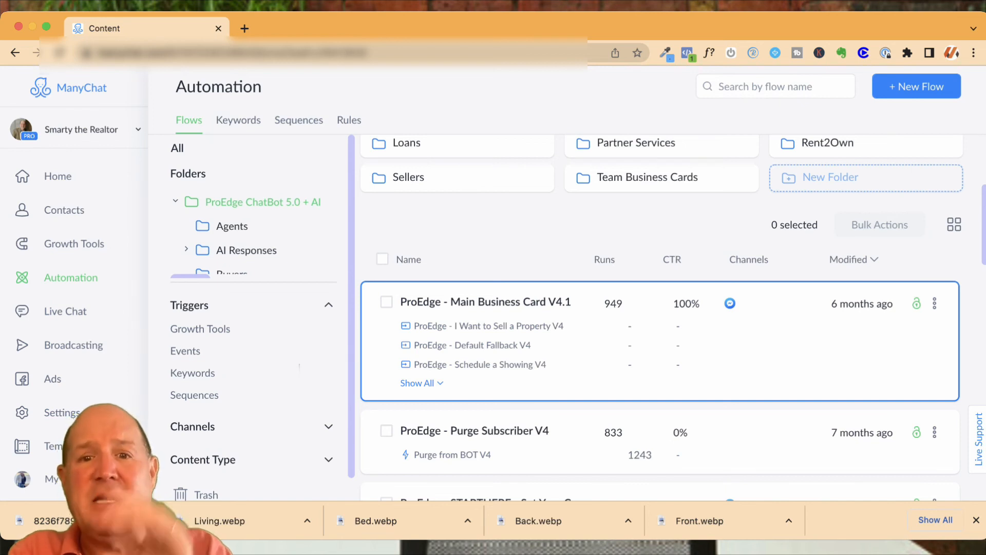
{"action": "left_click", "coordinate": [485, 301]}
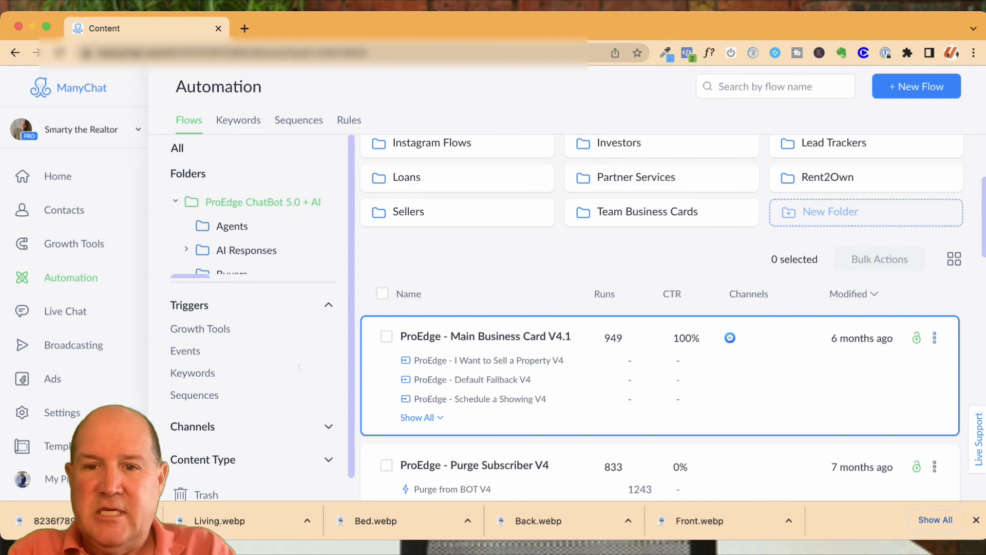
{"action": "left_click", "coordinate": [934, 338]}
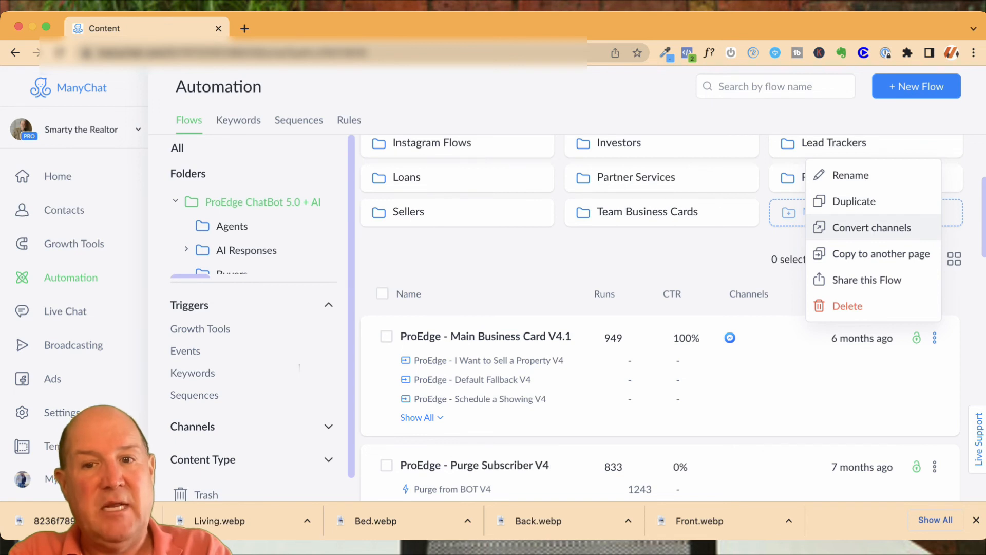
Step: Duplicate the Main Business Card flow, converting it from Facebook to Telegram
{"action": "left_click", "coordinate": [872, 228]}
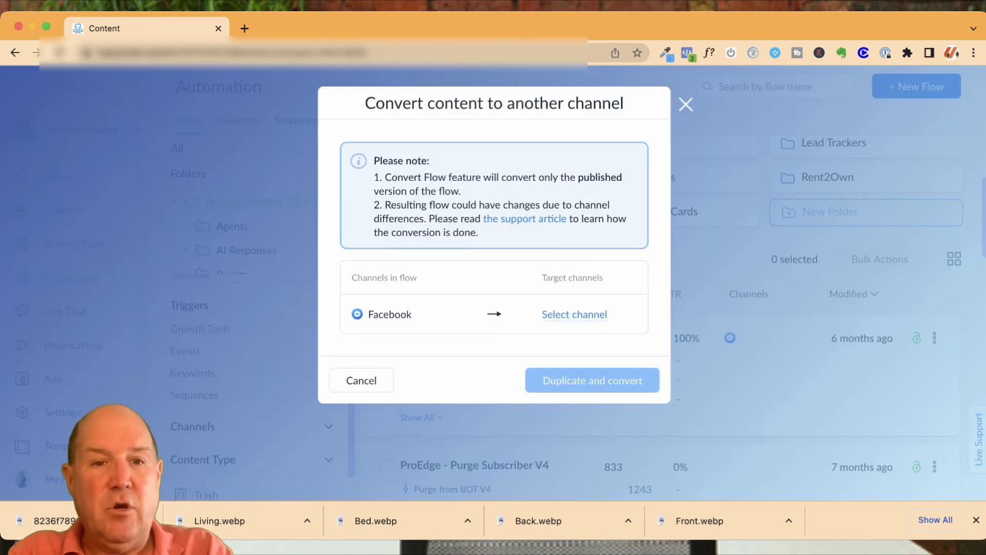
{"action": "double_click", "coordinate": [389, 314]}
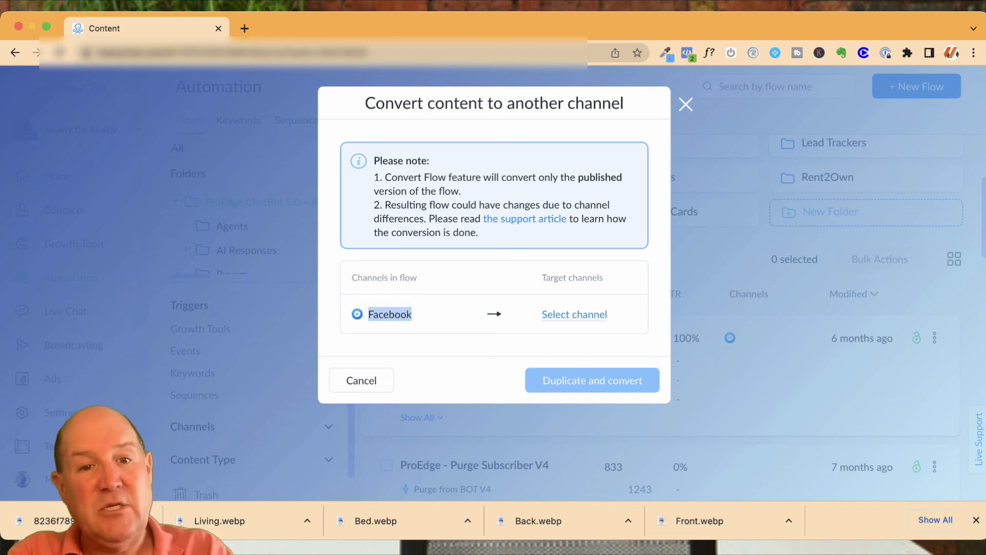
{"action": "left_click", "coordinate": [574, 315]}
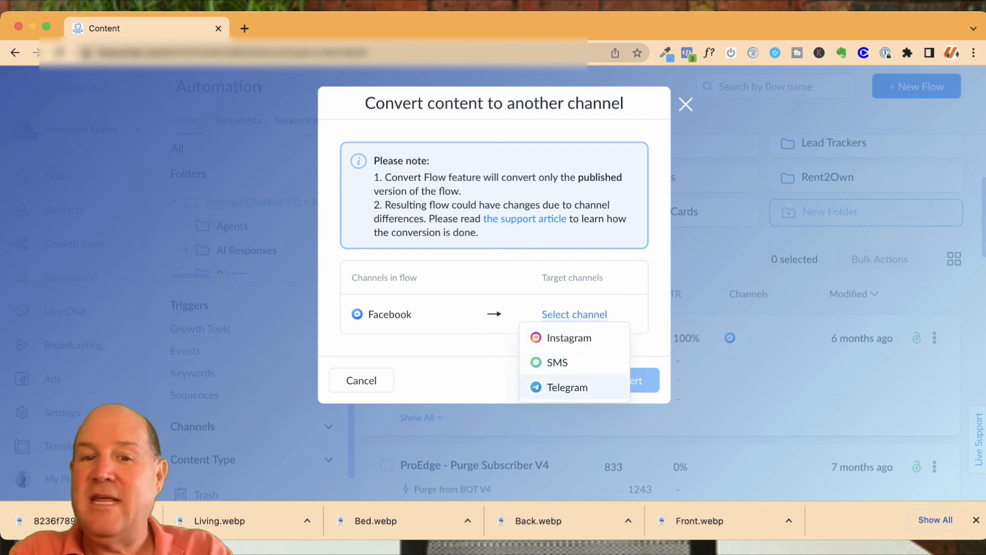
{"action": "left_click", "coordinate": [567, 387]}
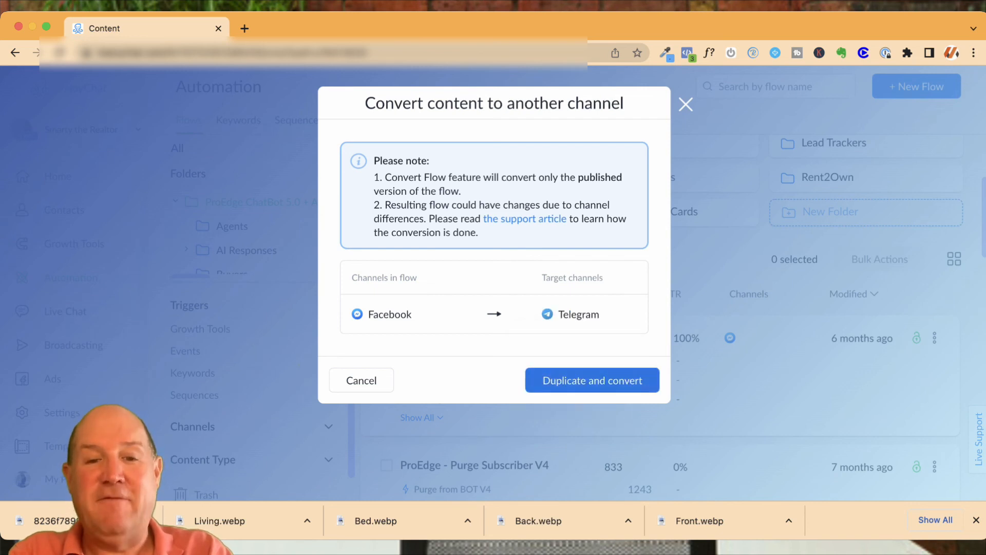
{"action": "left_click", "coordinate": [592, 380]}
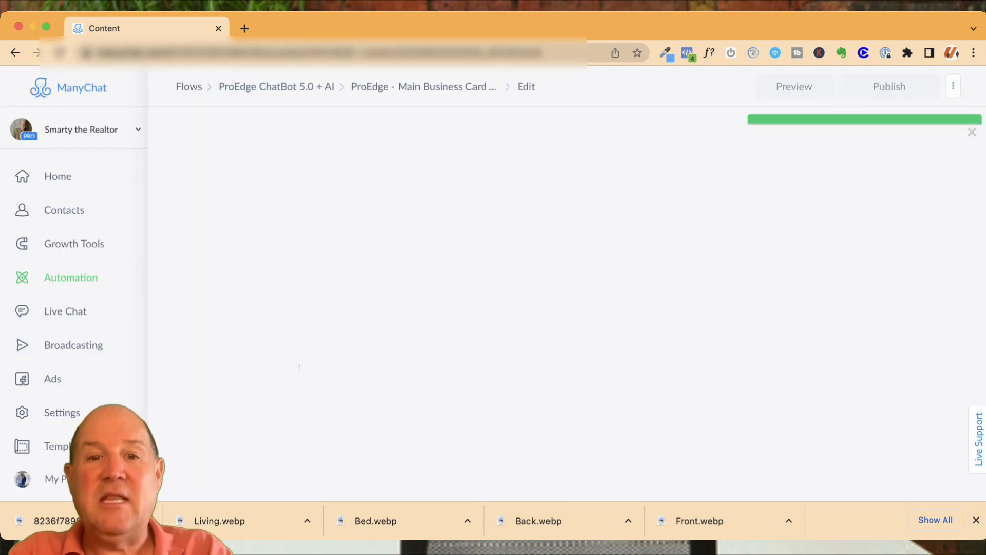